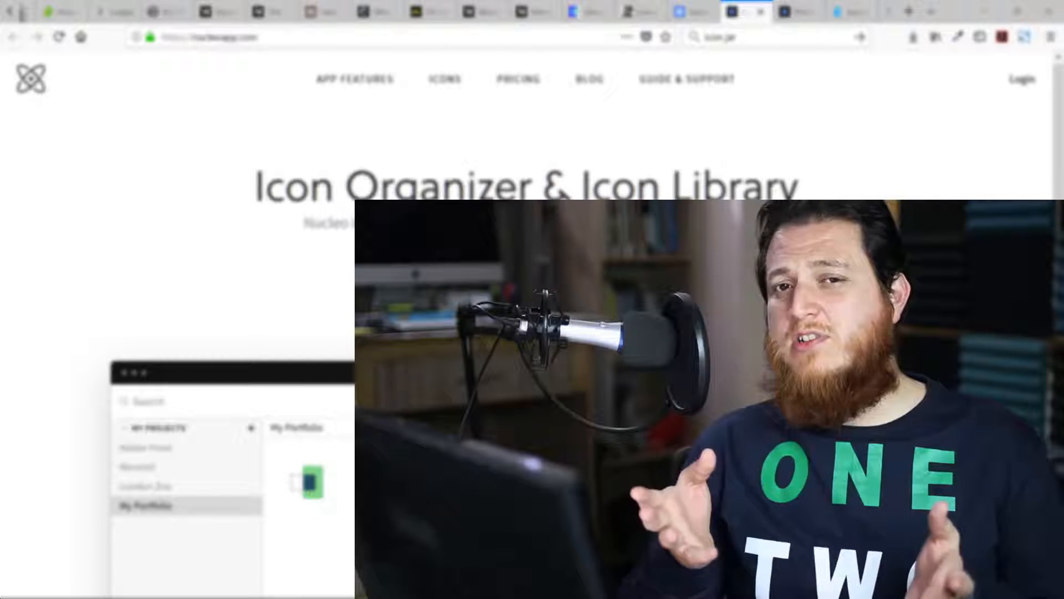
- Browse the Nucleo pricing page and highlight the Individual plan's $99 price
click(144, 467)
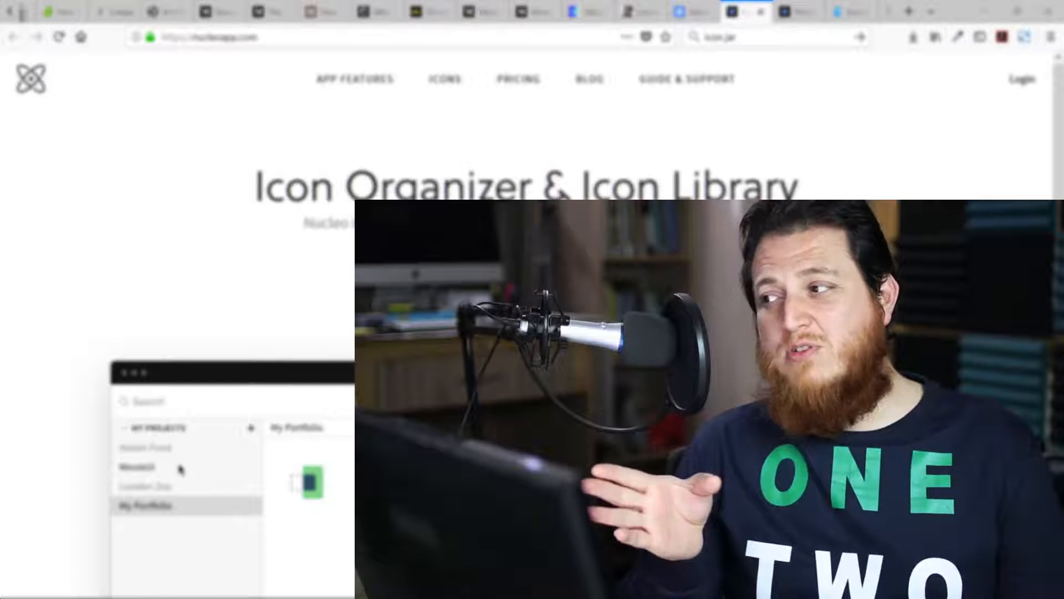
click(143, 467)
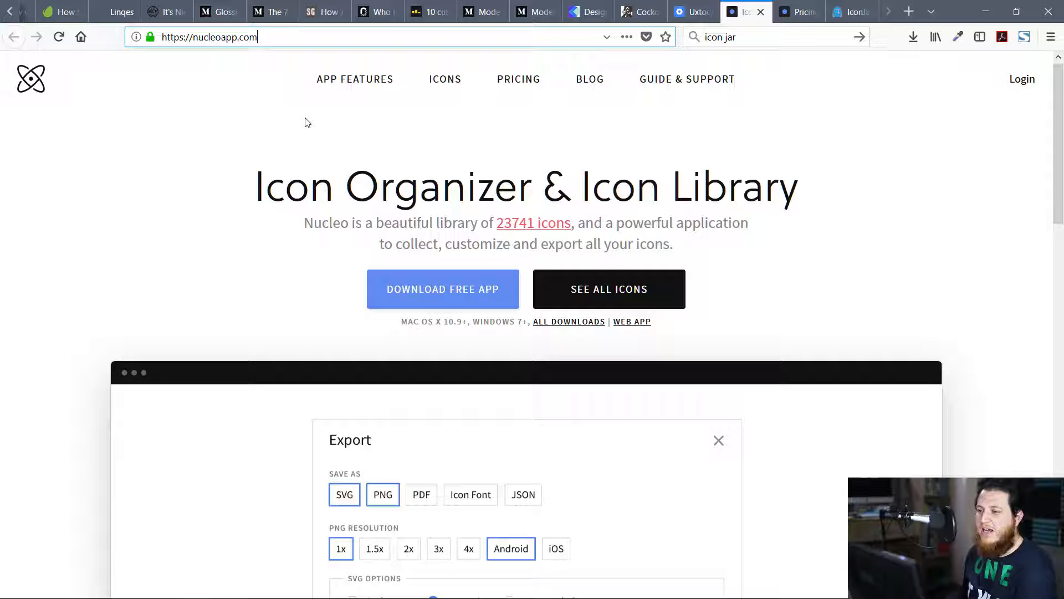
scroll(down, 3)
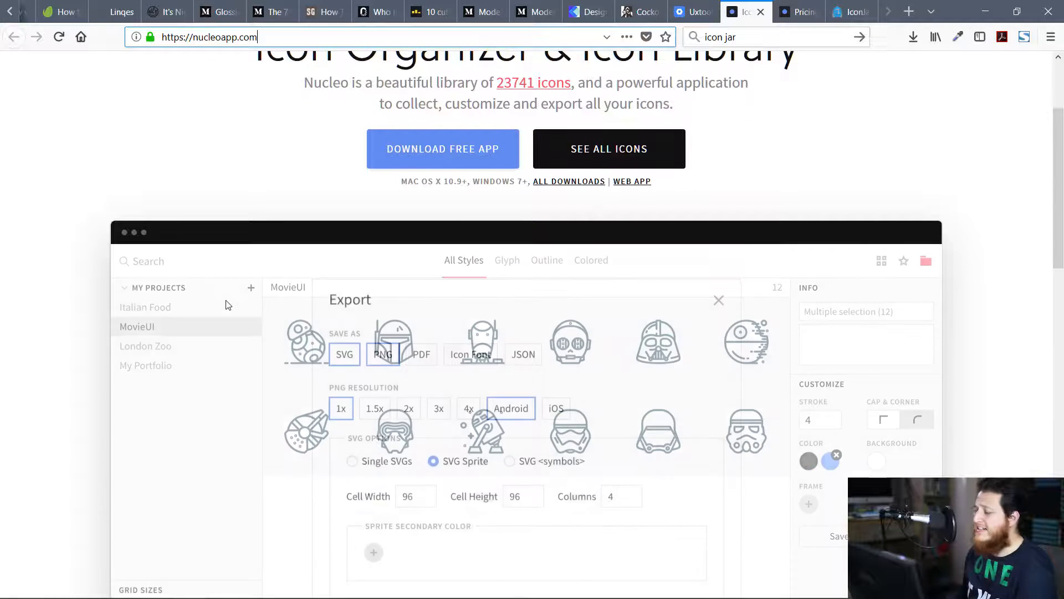
click(719, 300)
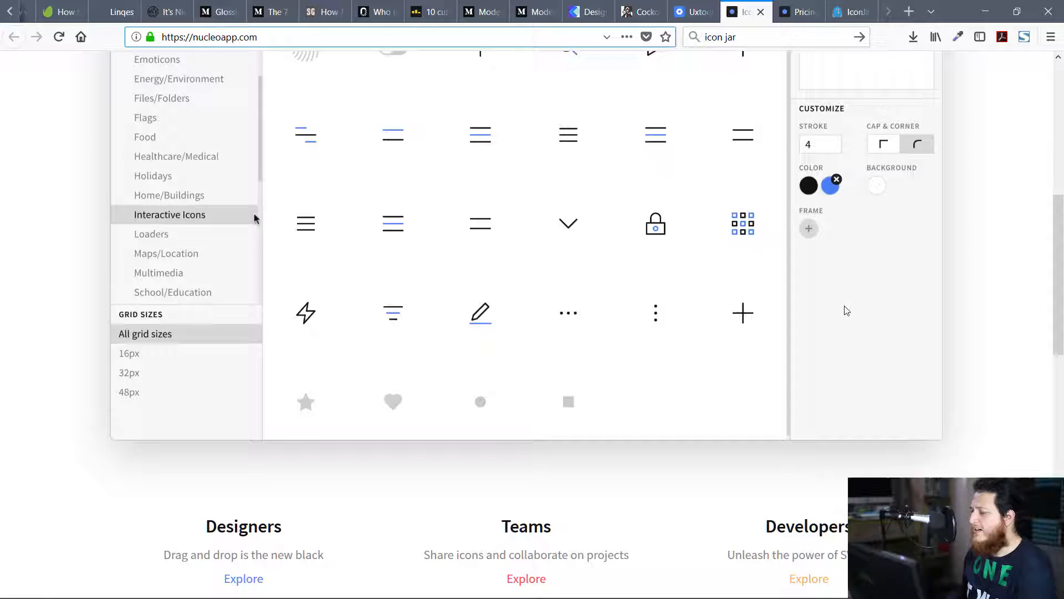
scroll(down, 3)
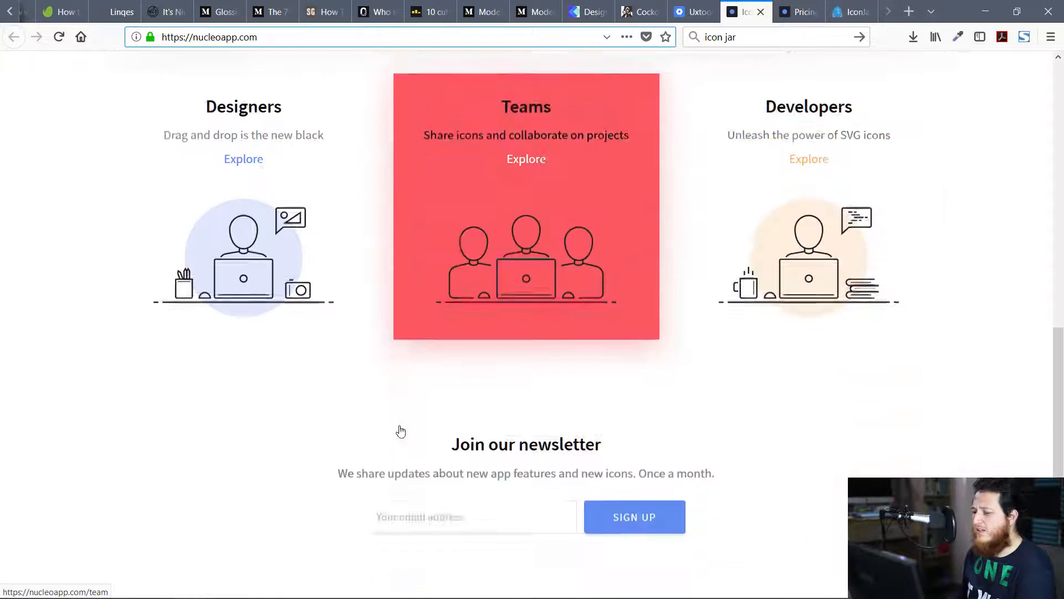
scroll(up, 3)
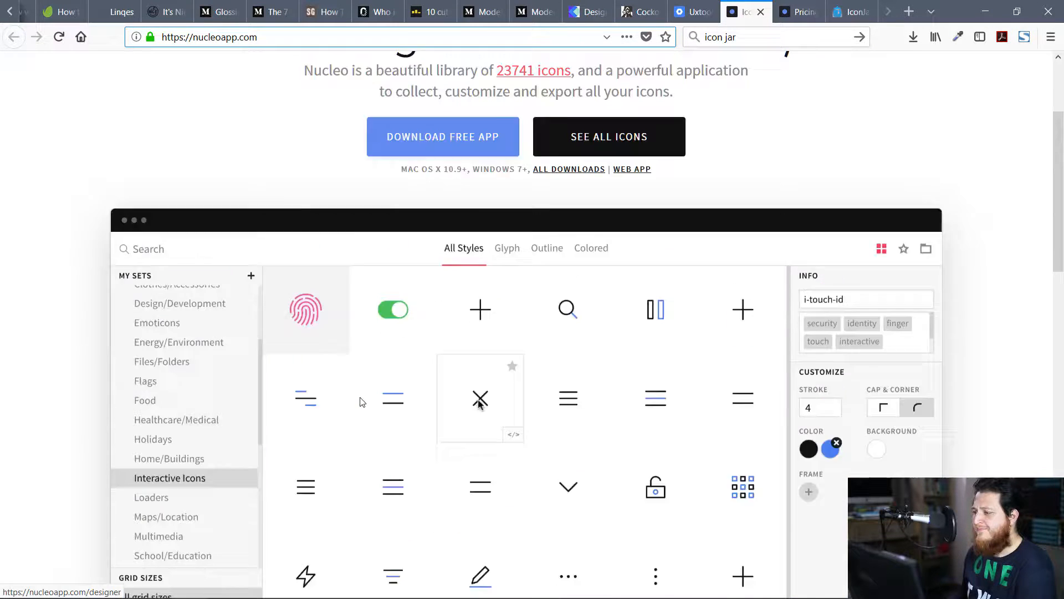
scroll(up, 3)
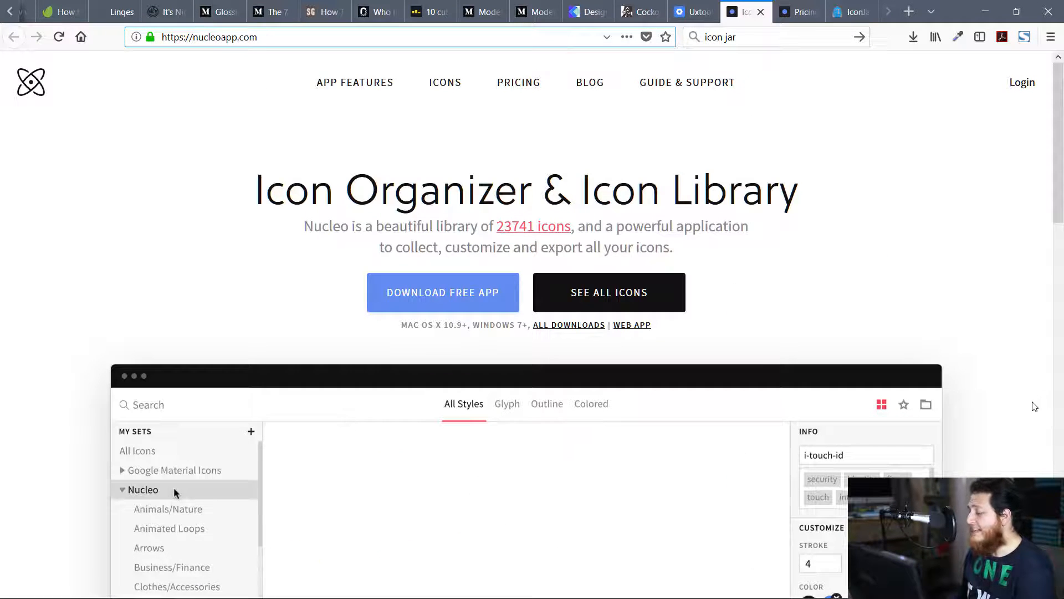
scroll(down, 3)
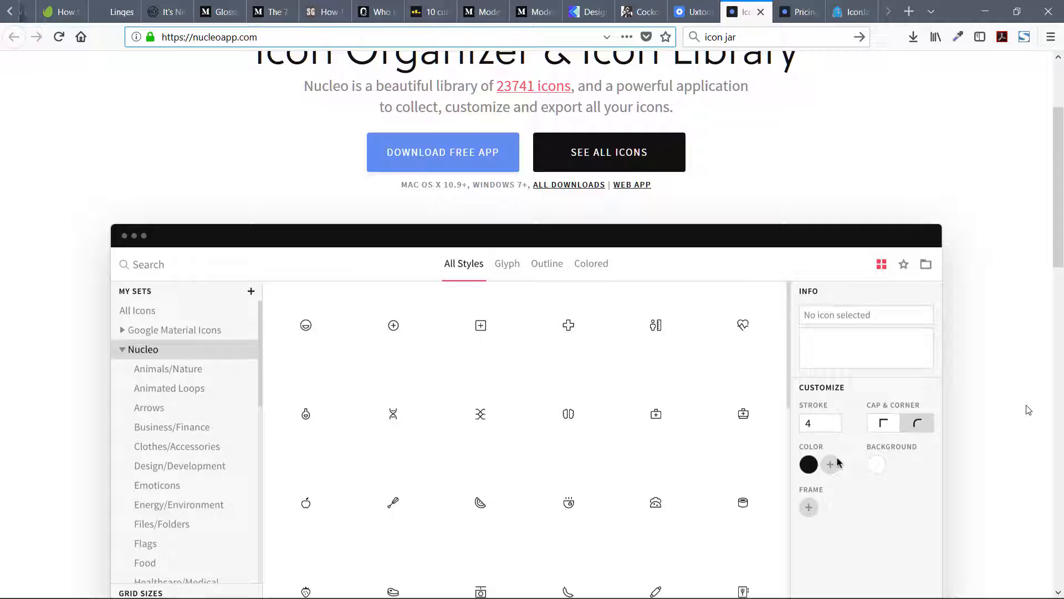
scroll(up, 3)
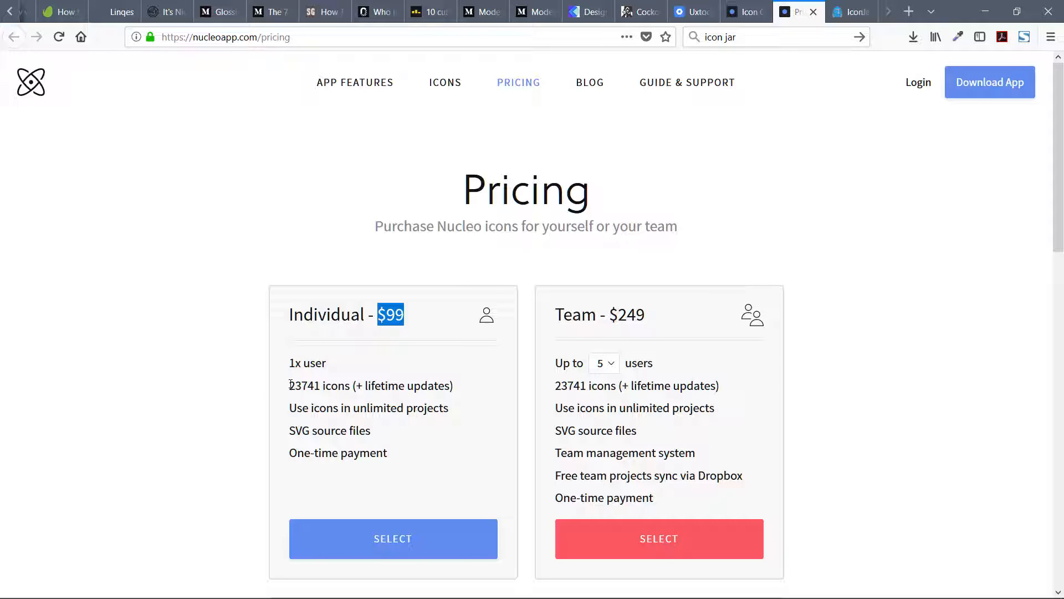
double_click(371, 384)
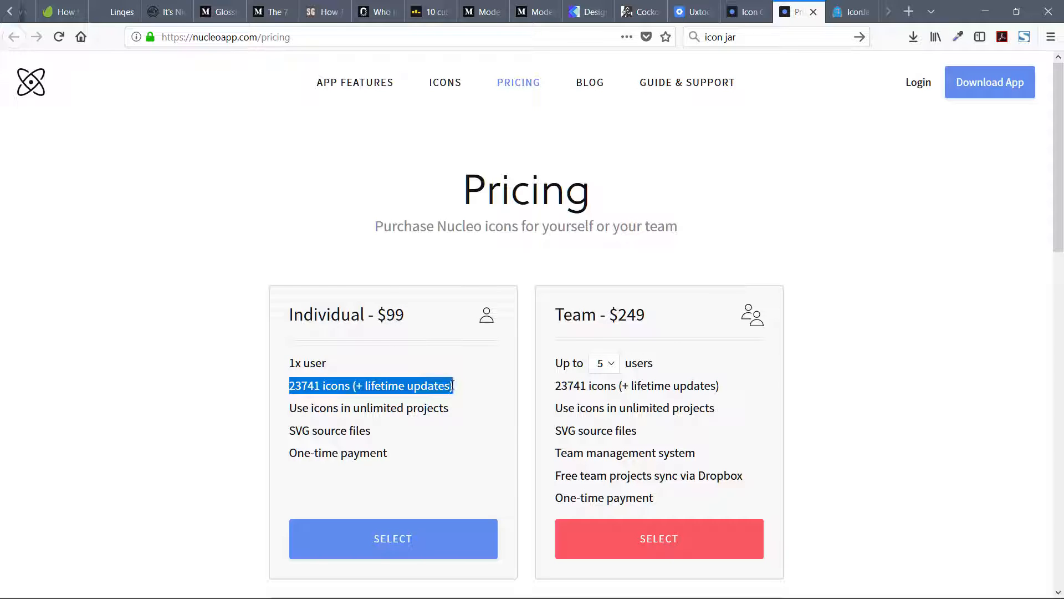
click(307, 482)
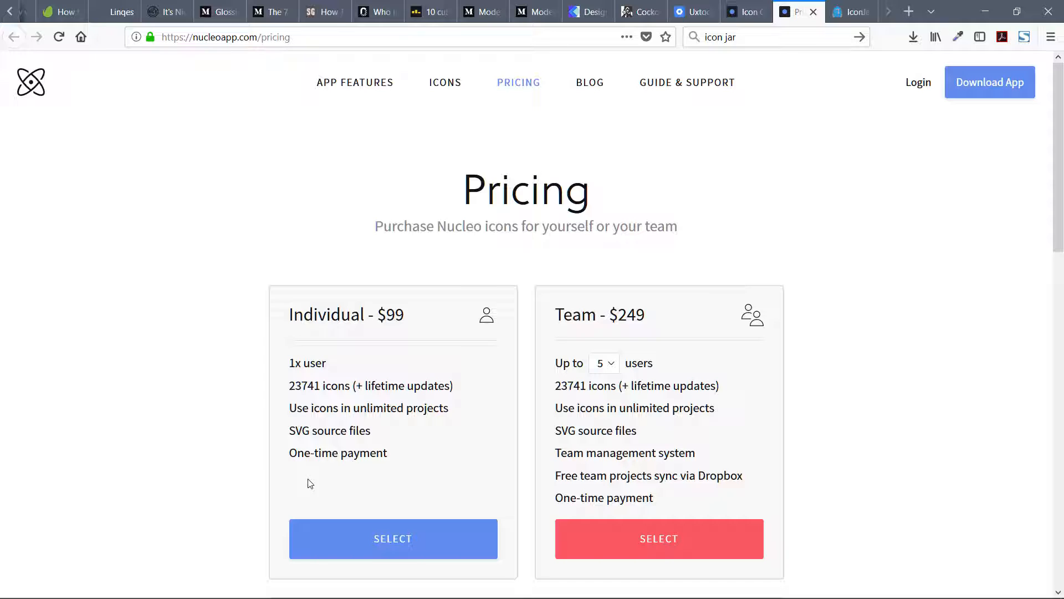
double_click(337, 452)
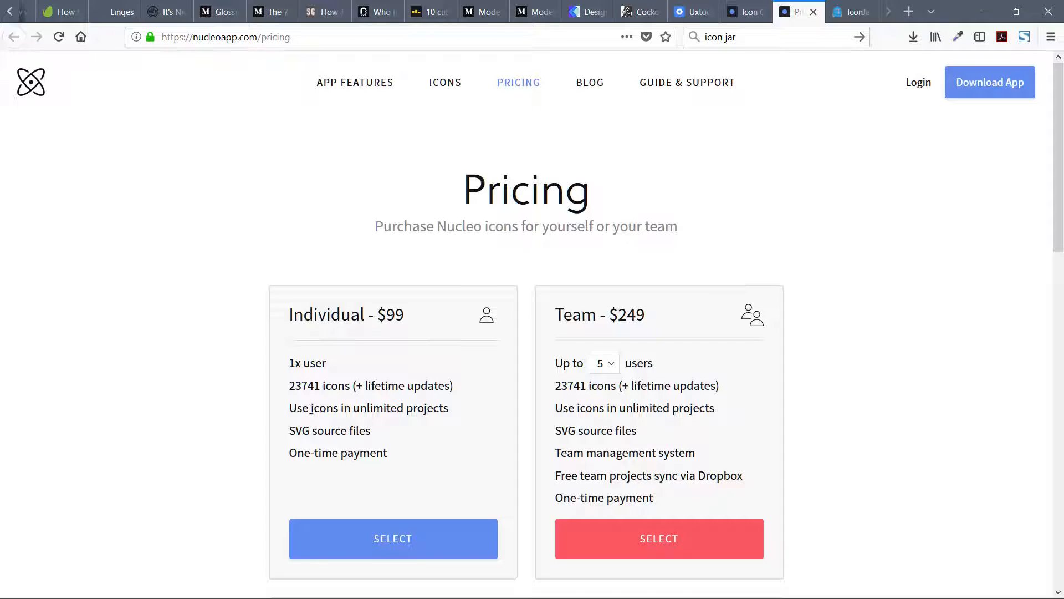
mouse_move(353, 406)
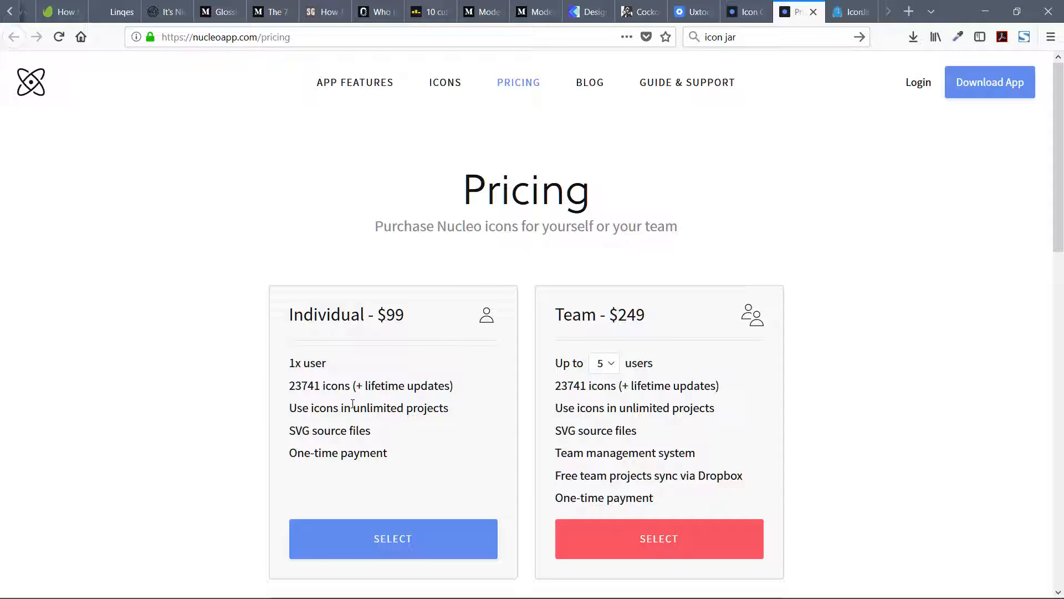
mouse_move(429, 432)
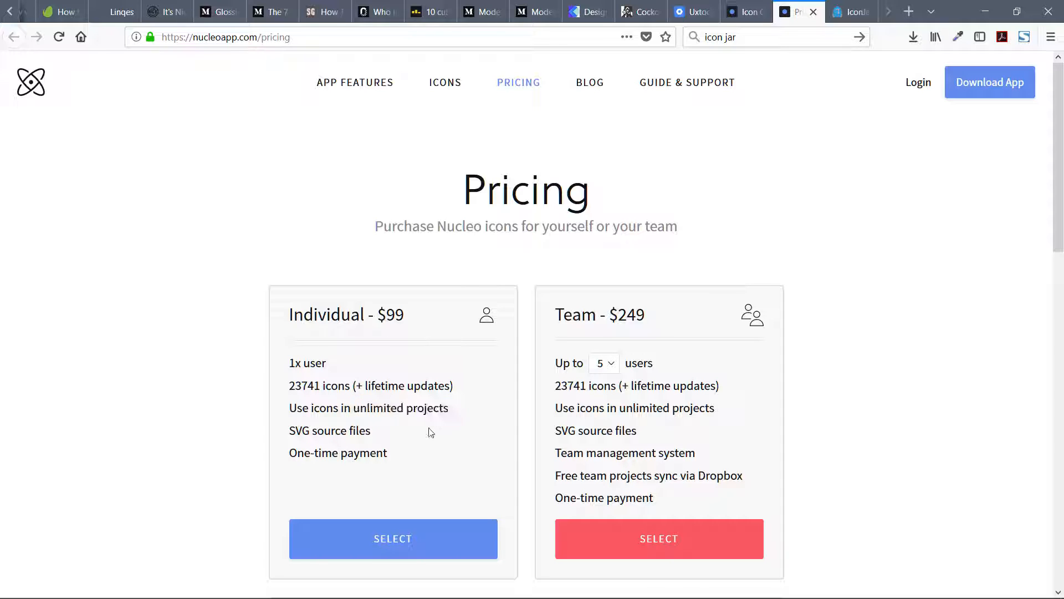
mouse_move(733, 340)
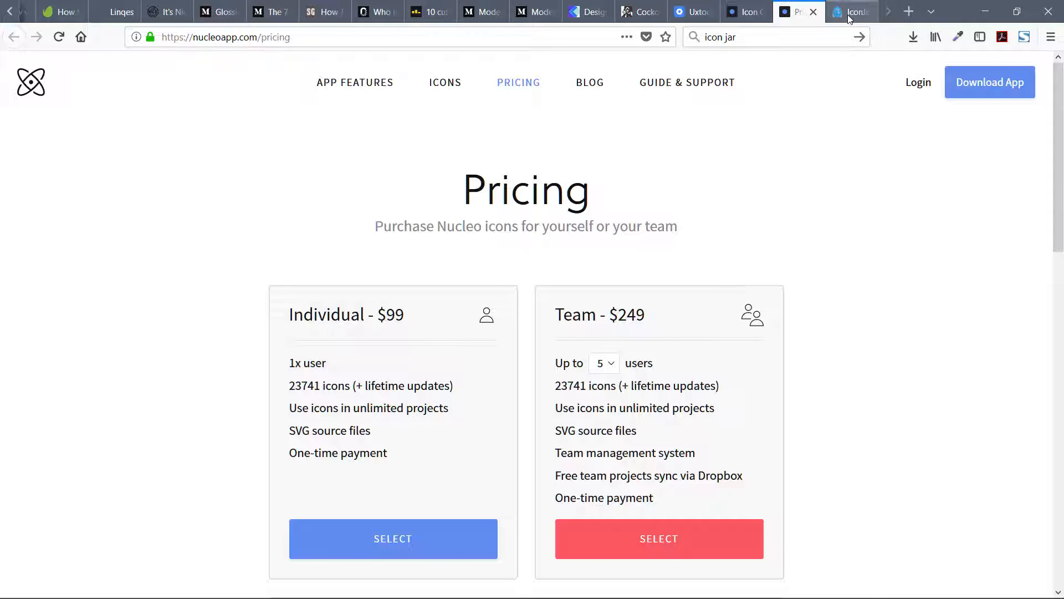
- Switch to the IconJar website and look through its homepage
click(851, 11)
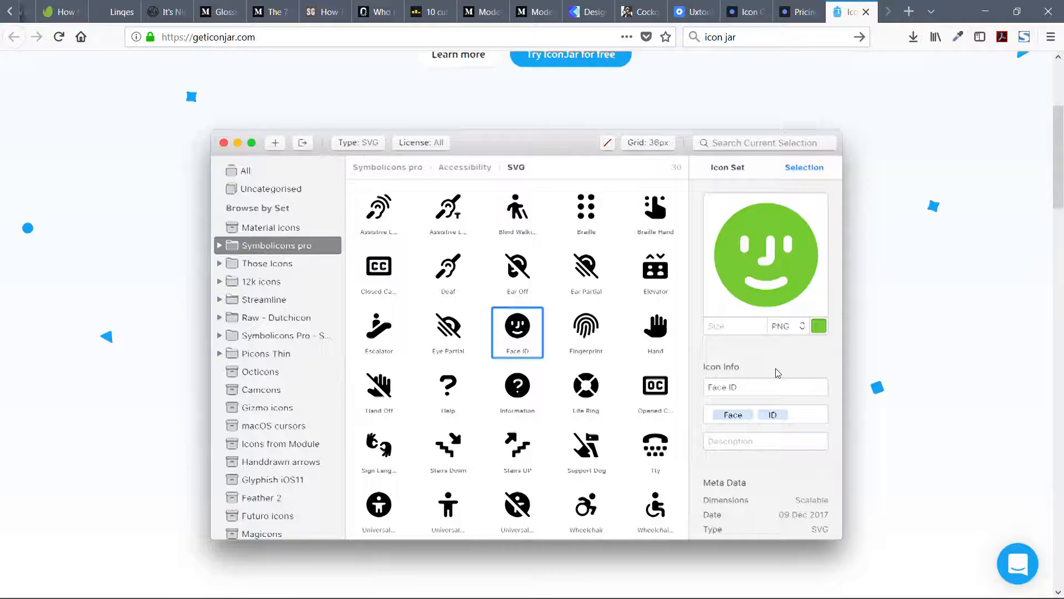
scroll(up, 3)
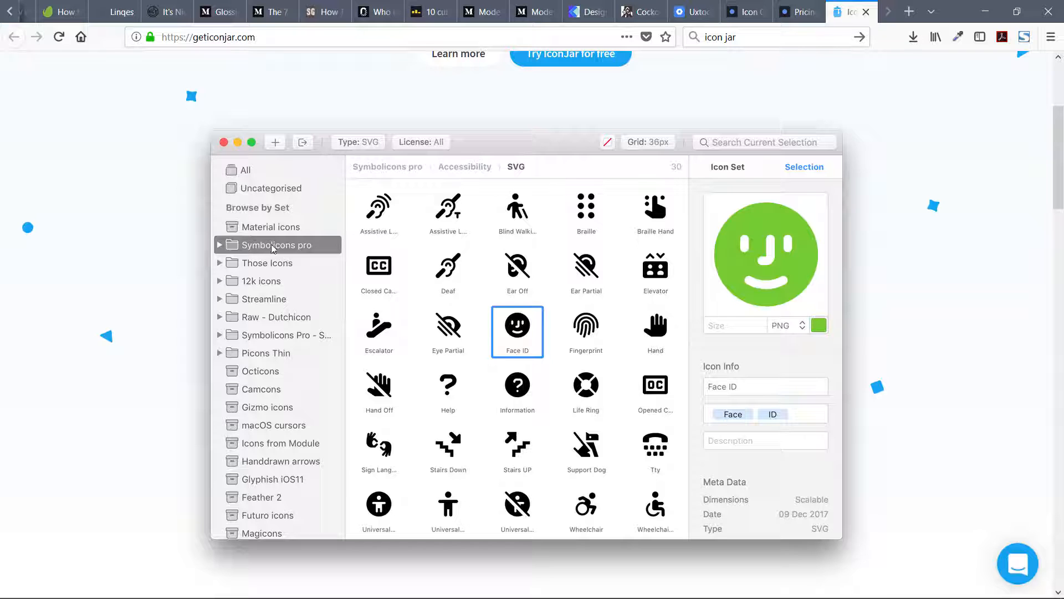
mouse_move(887, 373)
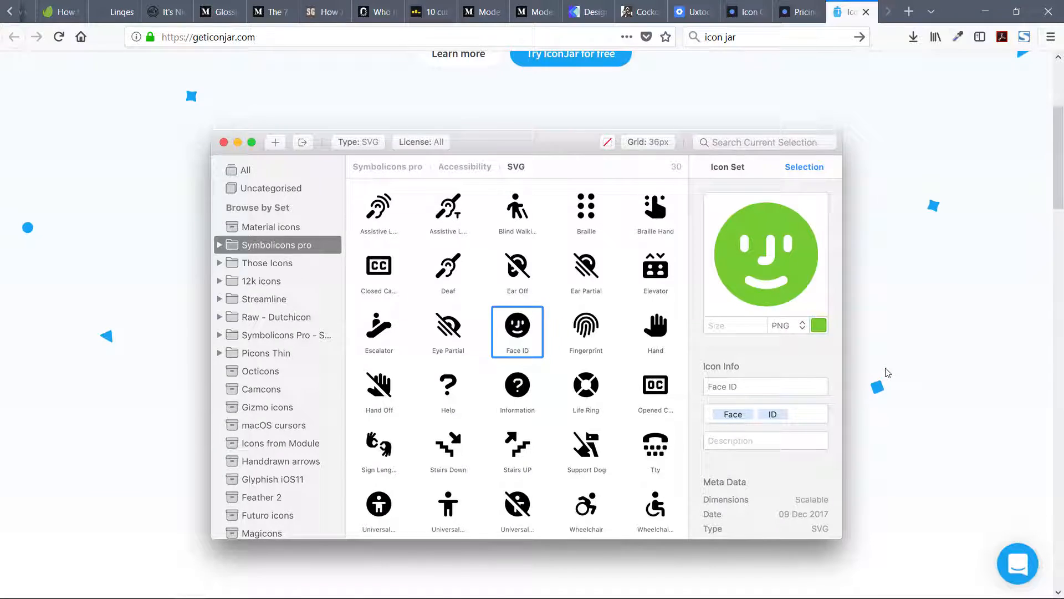
scroll(down, 3)
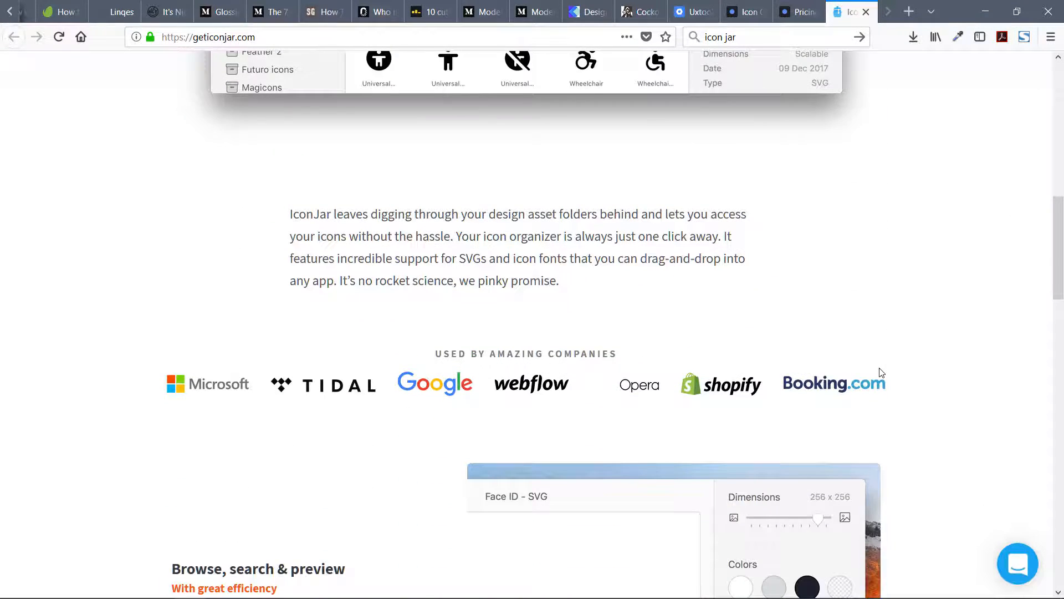
scroll(up, 3)
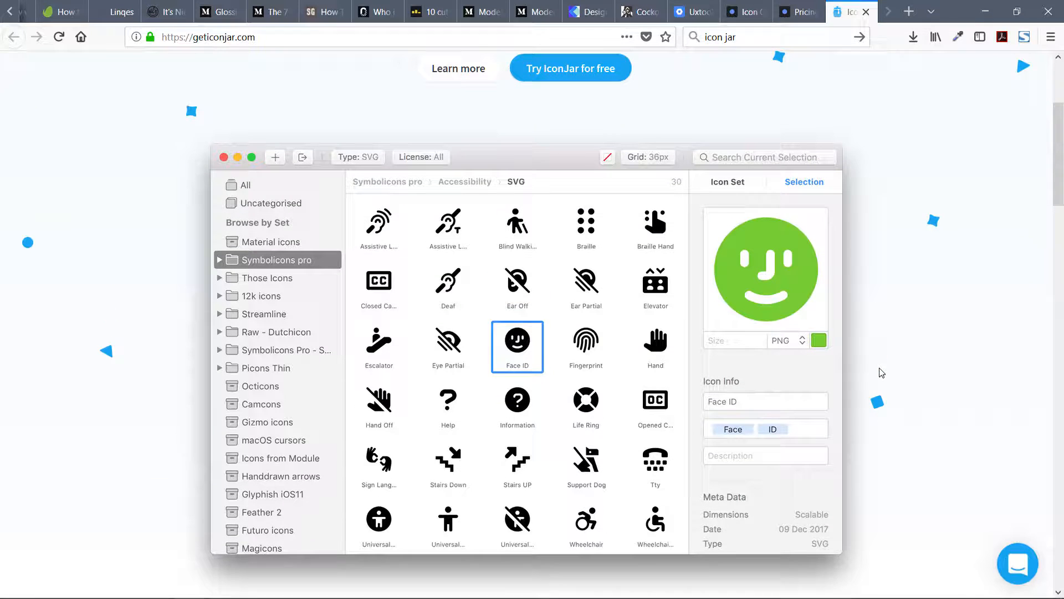
scroll(down, 3)
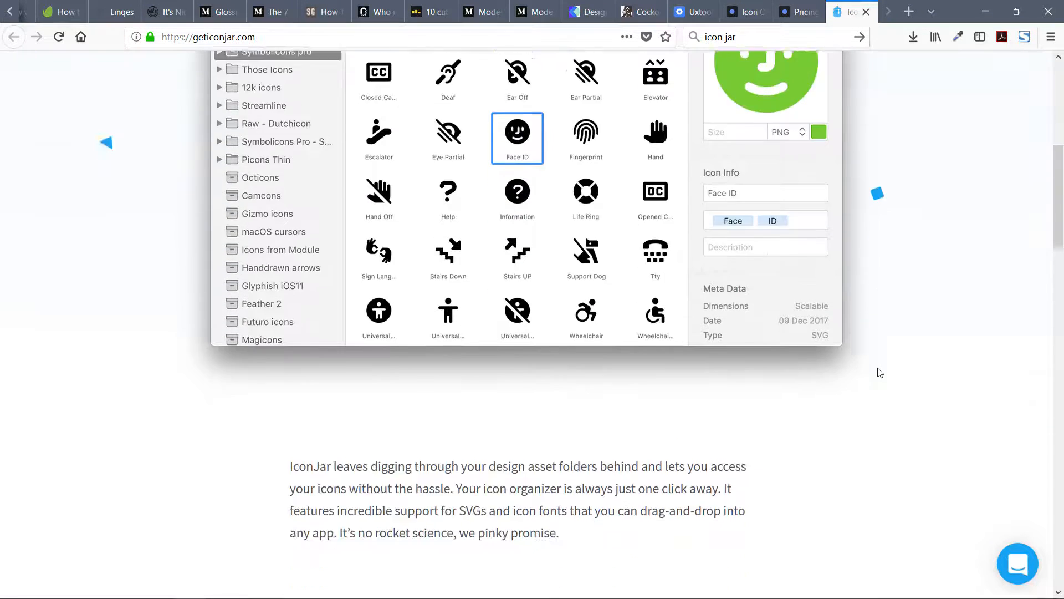
scroll(up, 3)
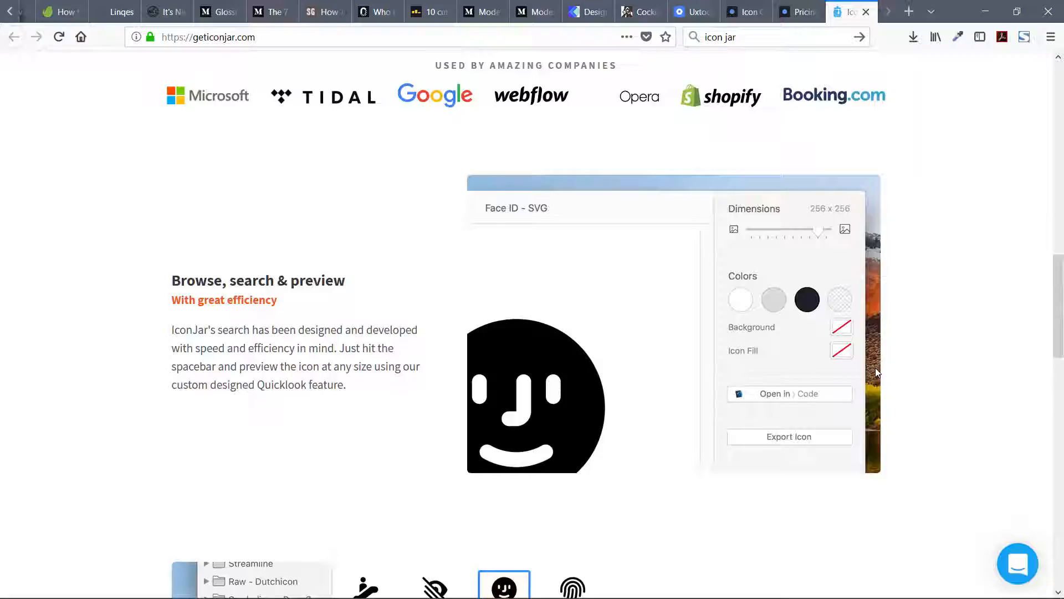
scroll(down, 3)
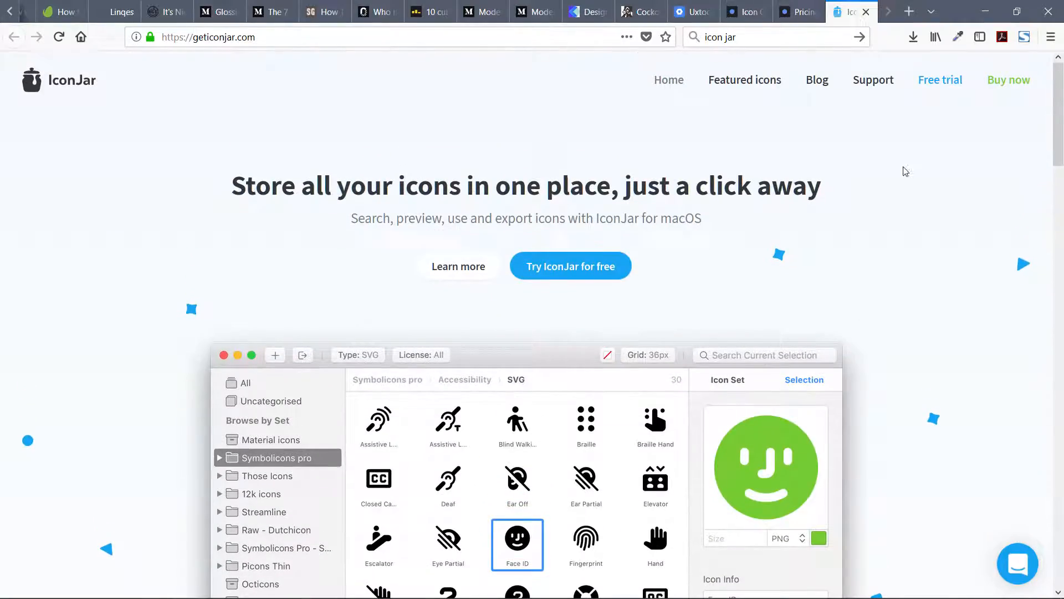
- Bring up the IconJar for macOS checkout with its US$29.99 total, then return to Nucleo pricing
click(570, 265)
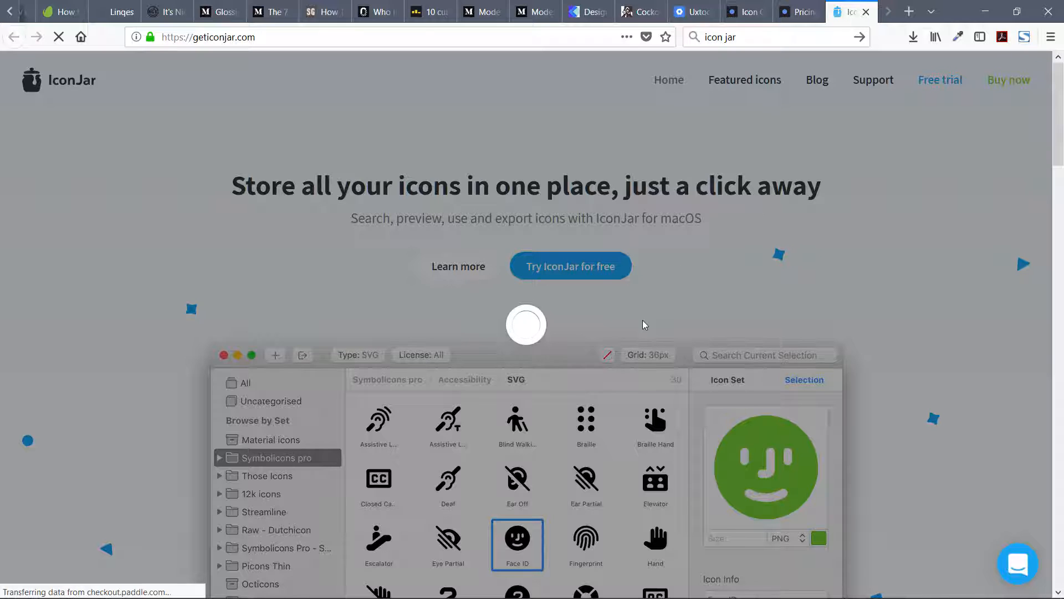
click(1009, 80)
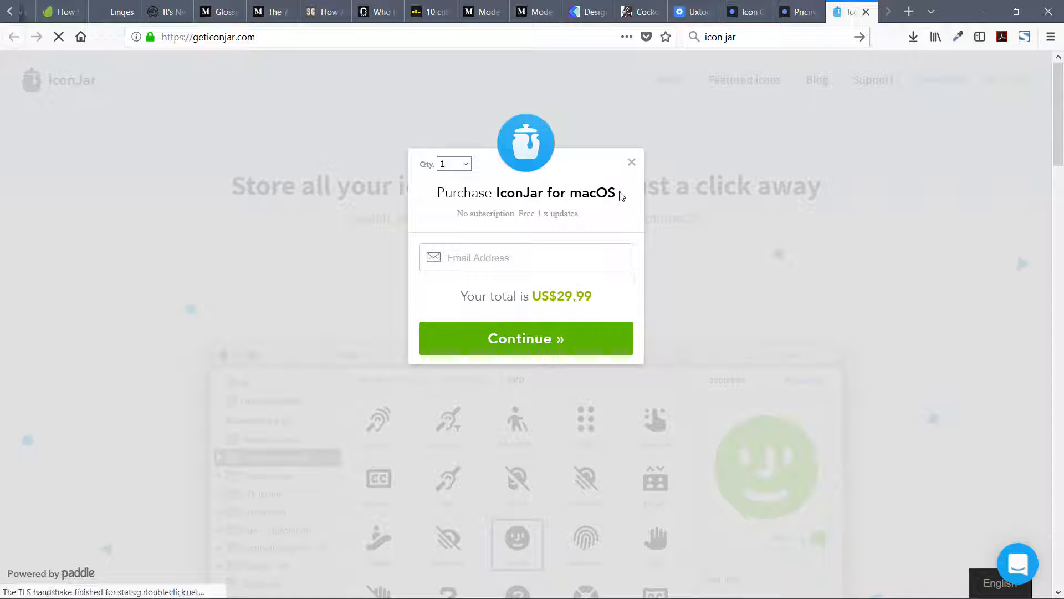
click(798, 12)
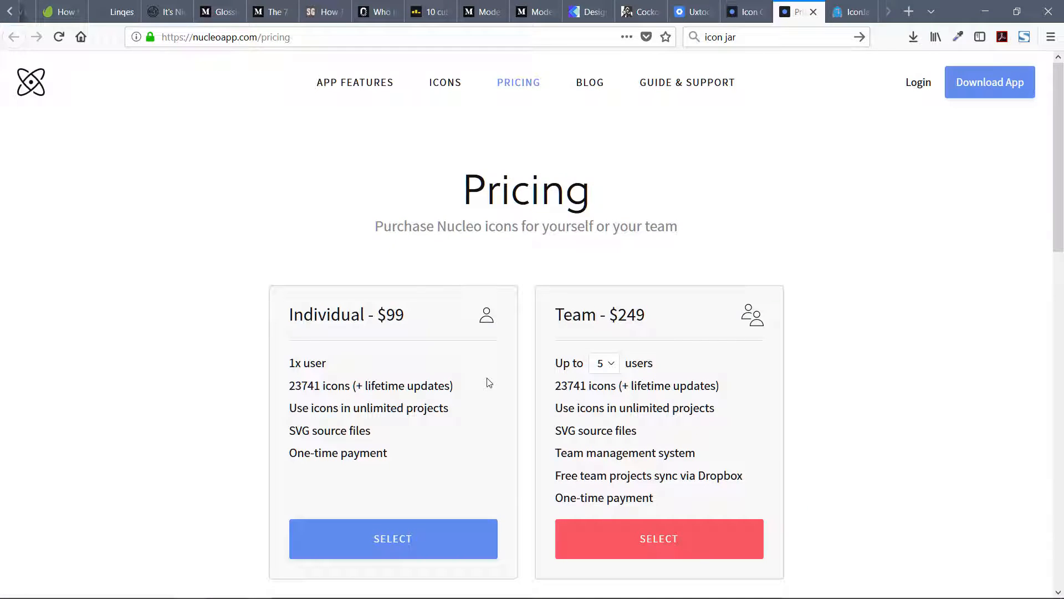
mouse_move(330, 413)
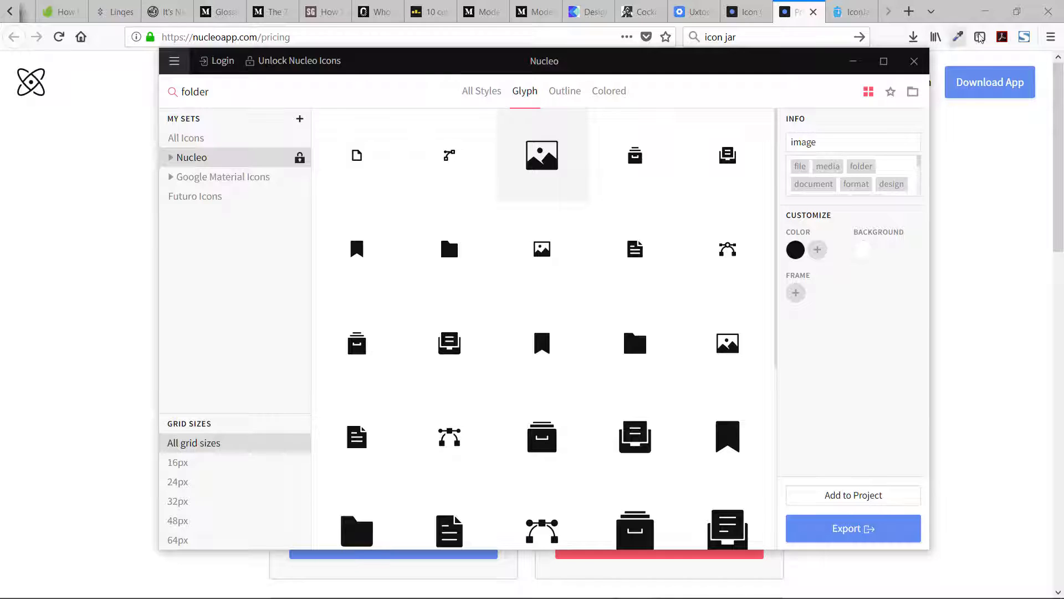
- Maximize Nucleo and show Google Material Icons folder results, trying Outline then All Styles
click(884, 61)
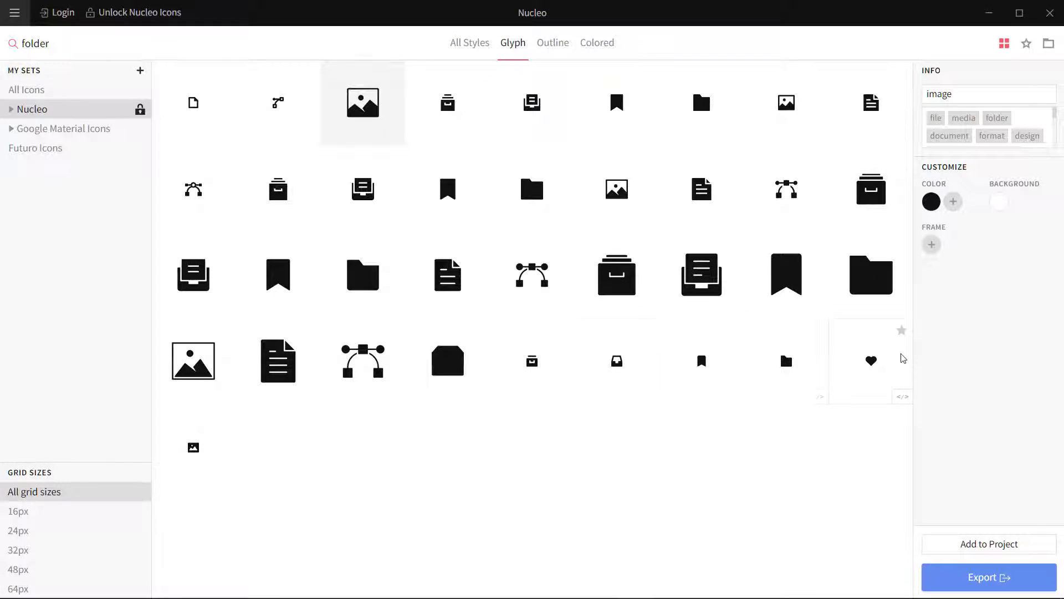
click(26, 90)
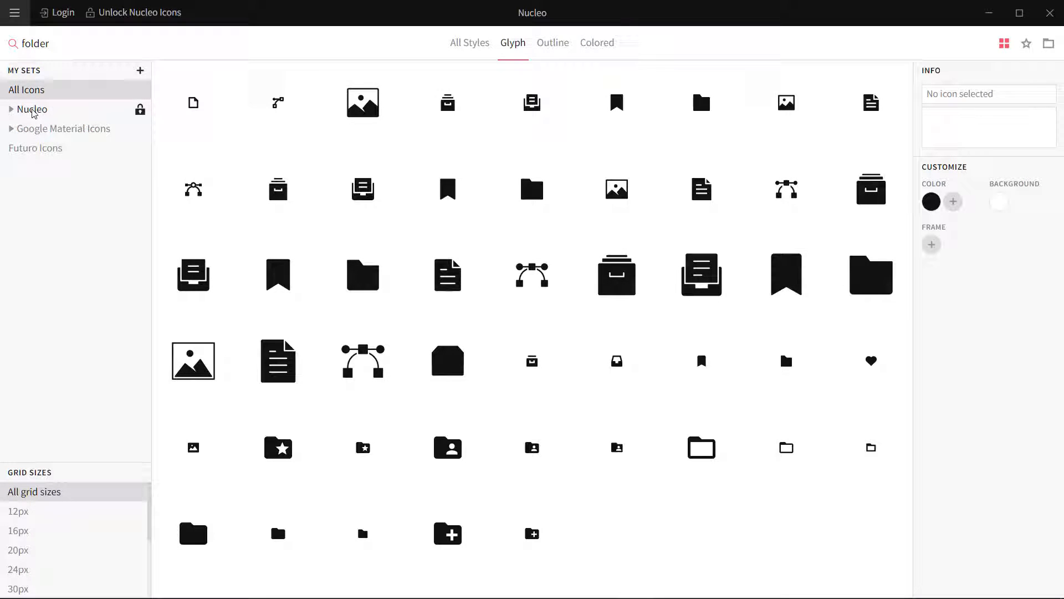
click(63, 129)
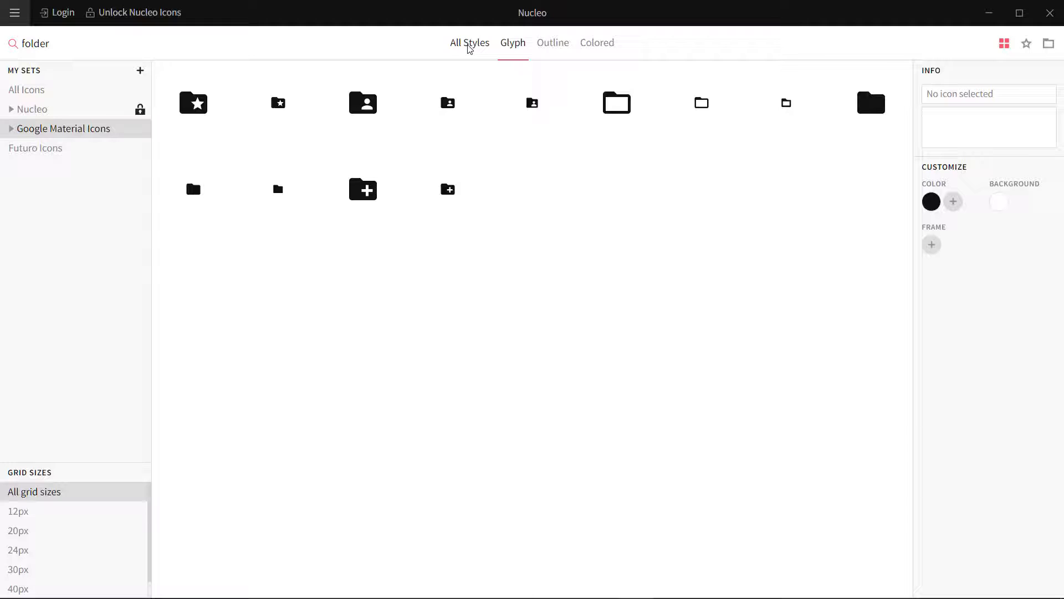
click(469, 44)
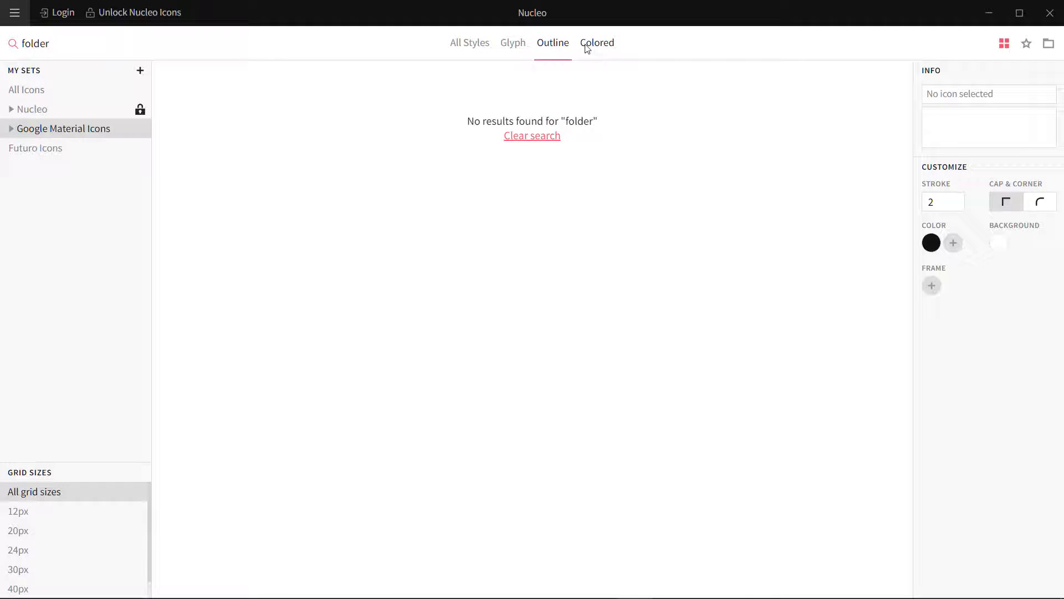
click(469, 42)
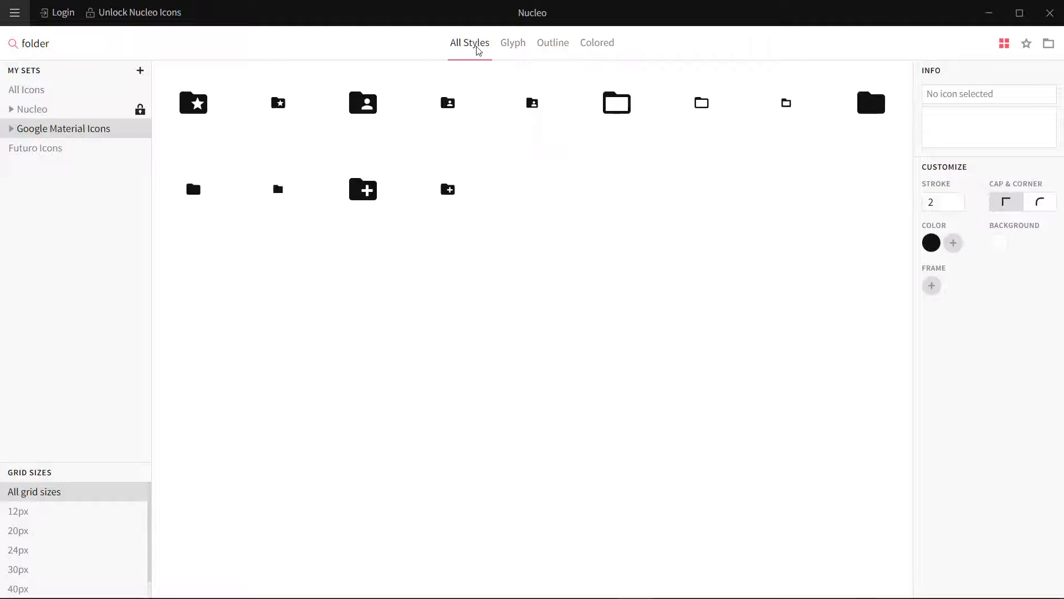
mouse_move(616, 103)
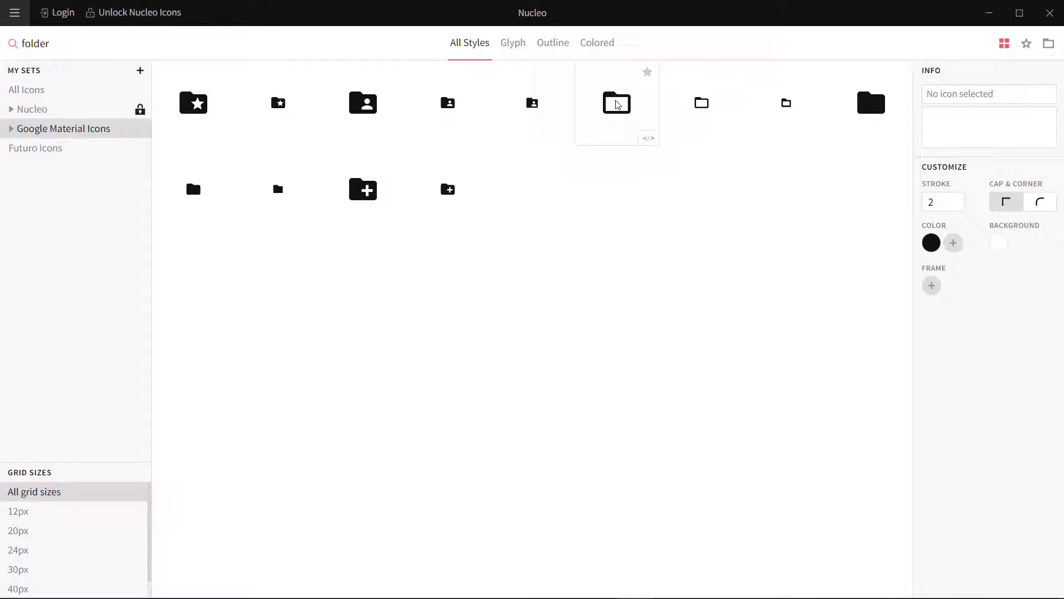
mouse_move(610, 104)
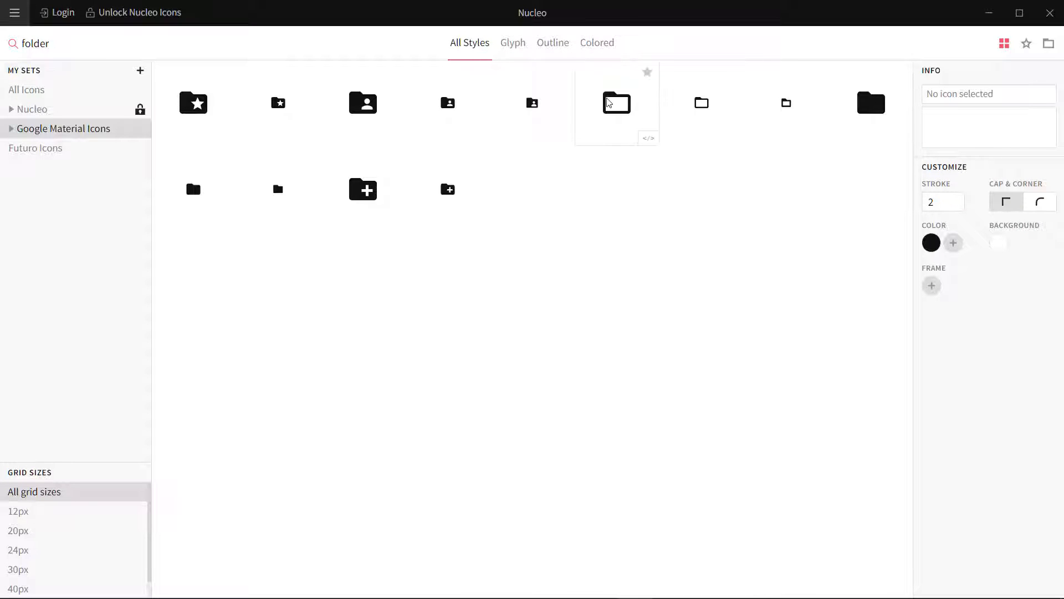
- Select ic_folder_open_48px, start a 'folder' tag and set the icon colour to blue
click(616, 103)
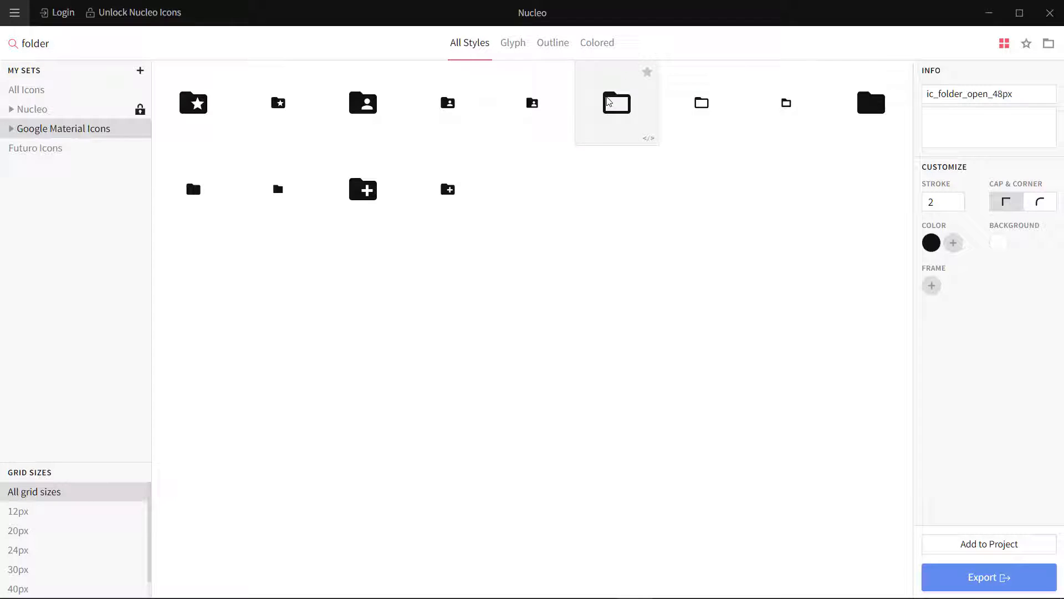
mouse_move(956, 130)
text(fold)
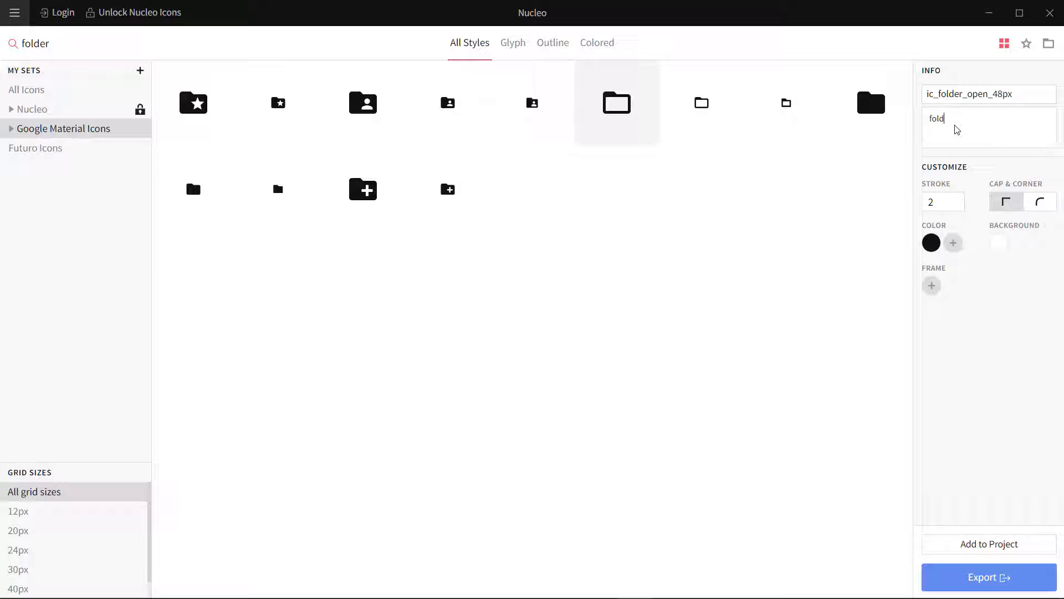
click(943, 202)
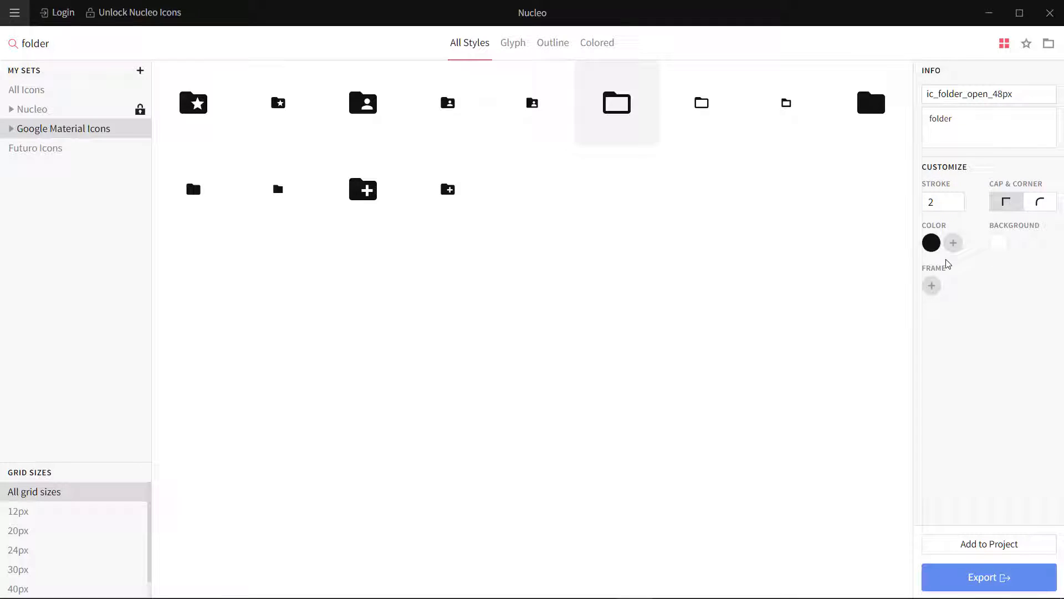
click(931, 243)
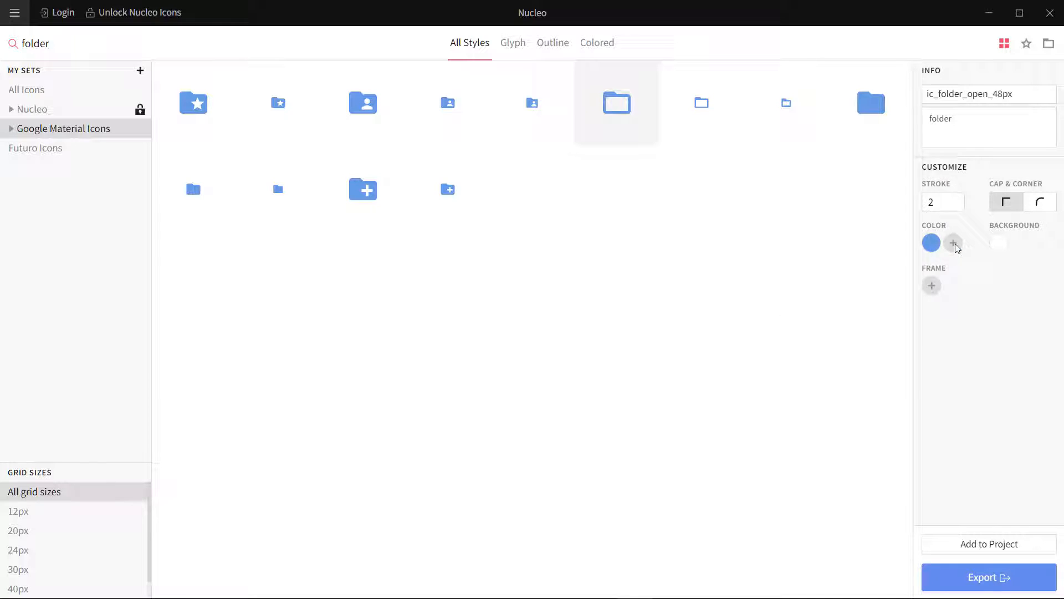
- Add a second colour to the blue folder icons, then remove it again
click(953, 243)
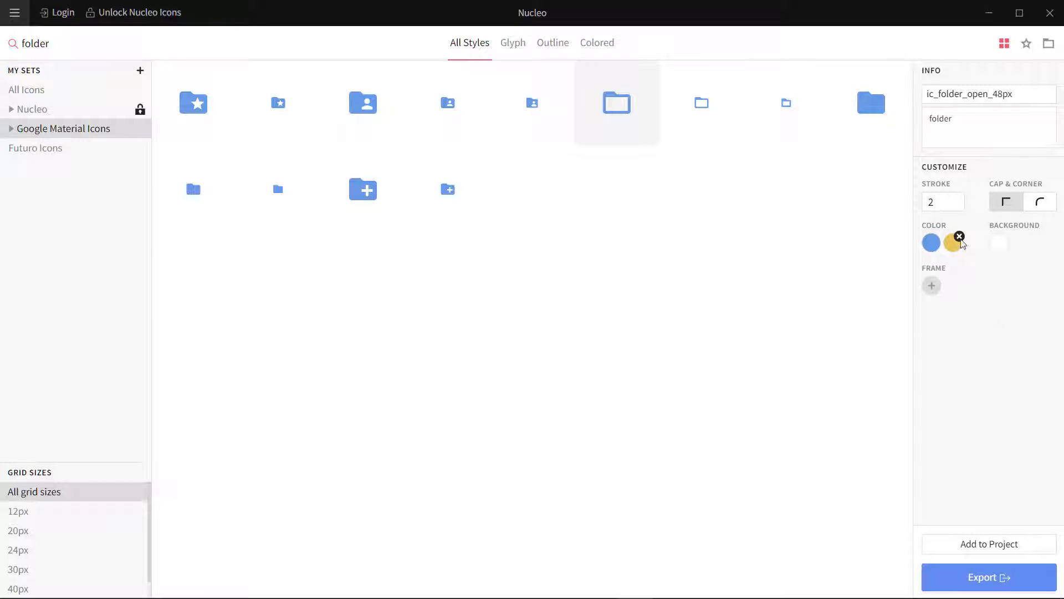
click(959, 235)
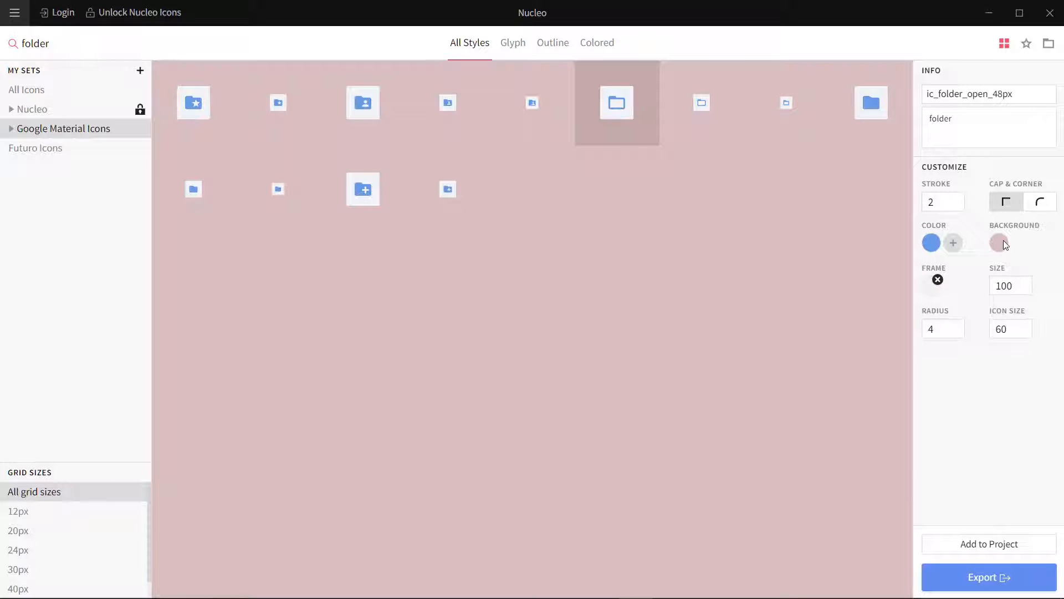
click(999, 243)
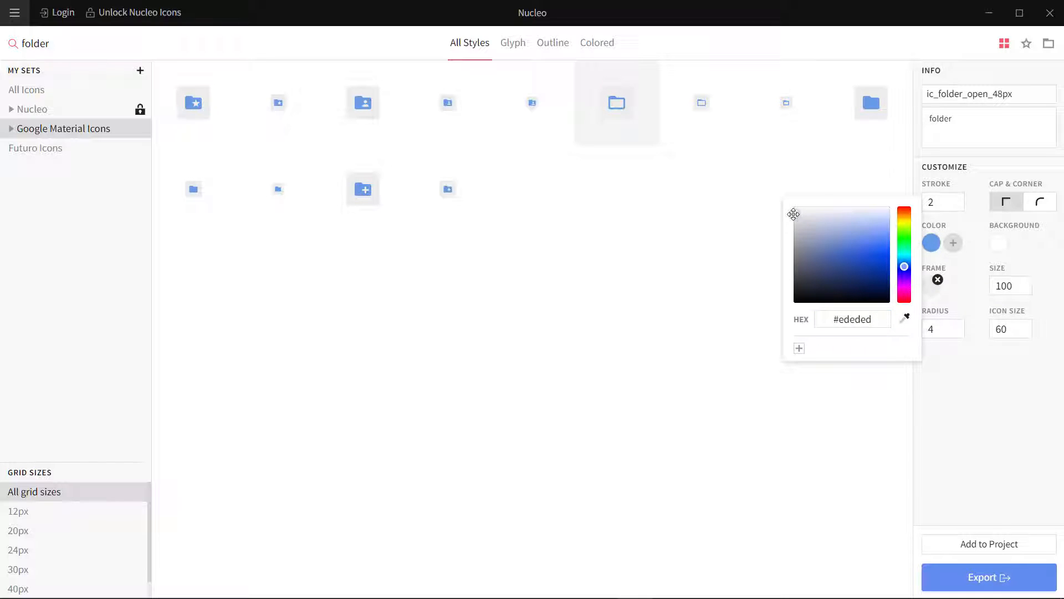
click(818, 356)
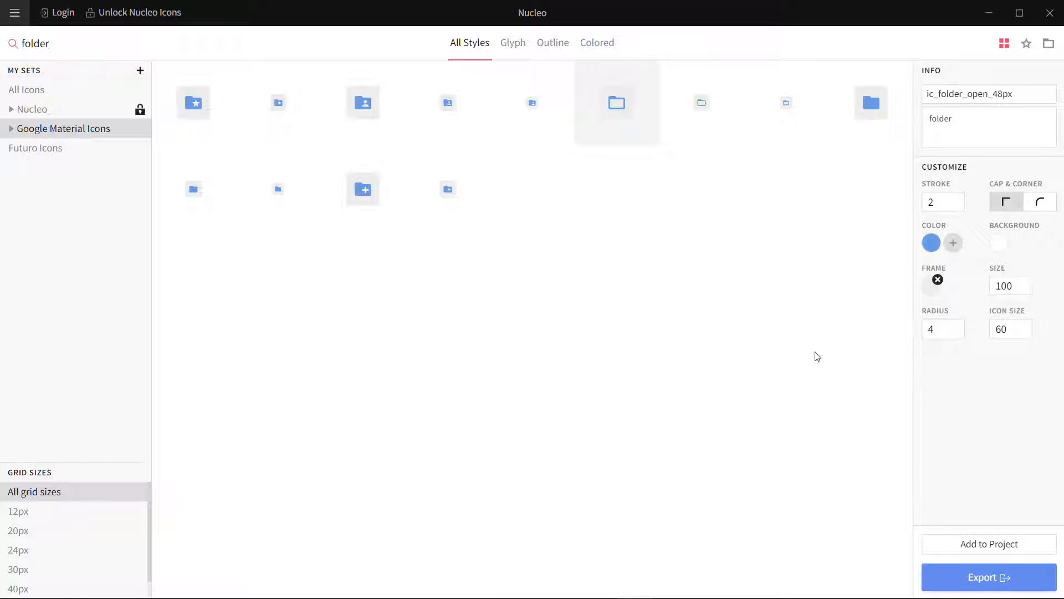
click(988, 119)
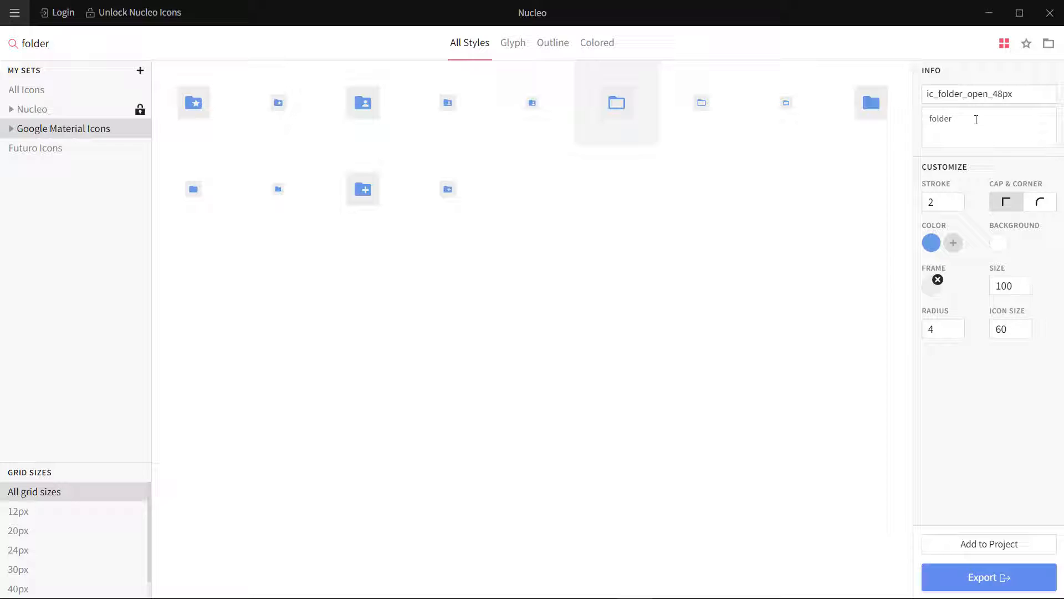
- Give the folder icon strokes rounded caps and corners and a stroke width of 5
click(963, 119)
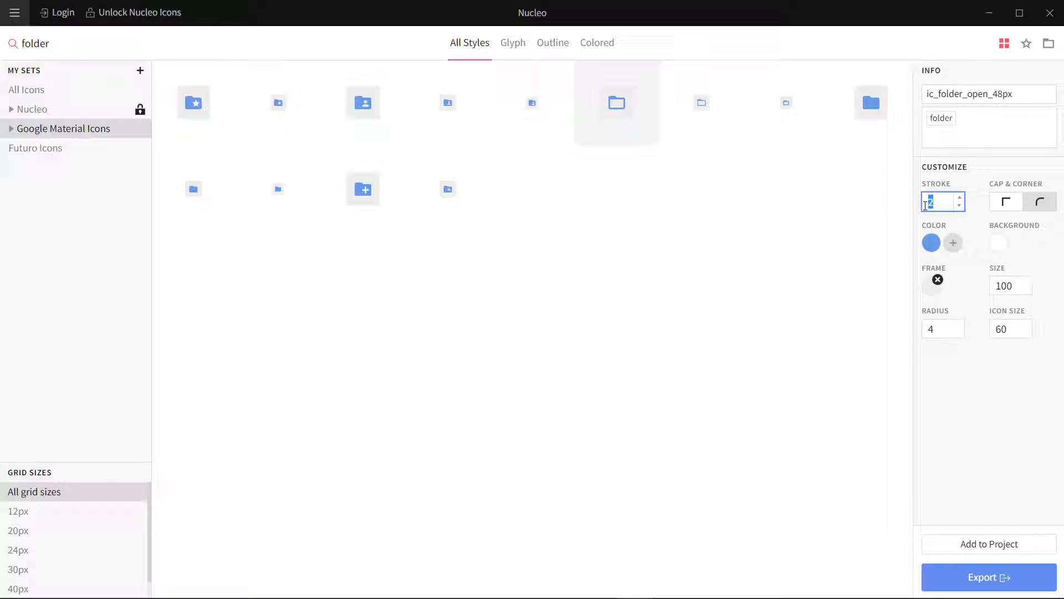
text(5)
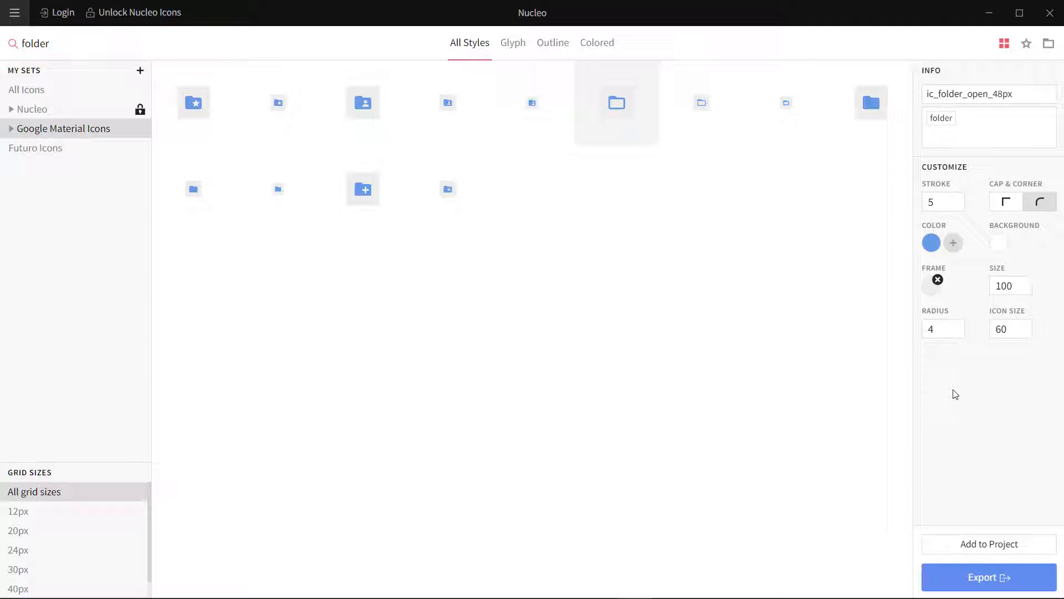
mouse_move(42, 155)
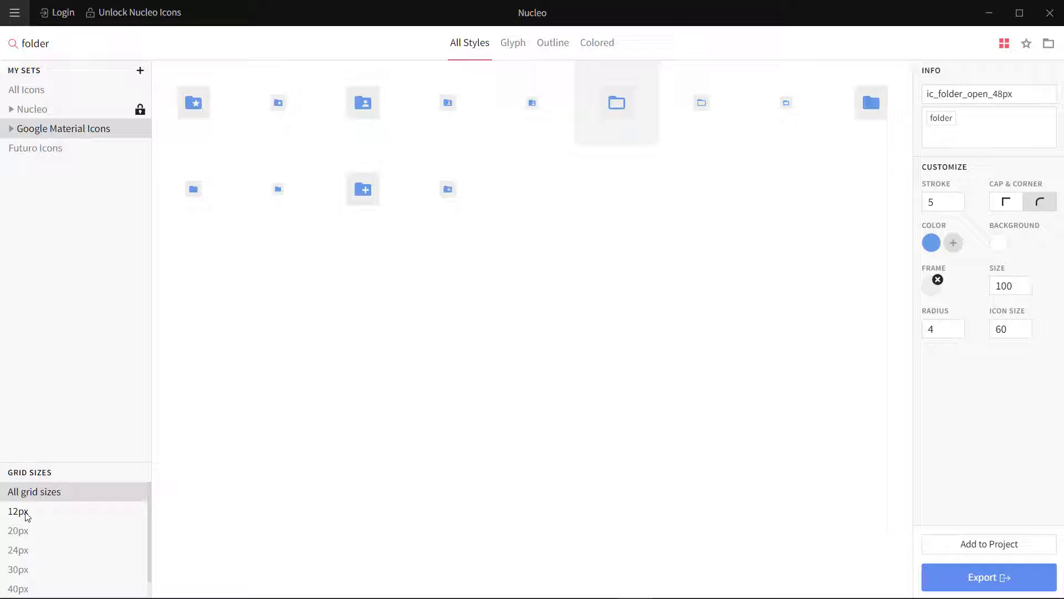
- Re-search 'folder' at the 24px then 48px grid size, then search for 'star'
click(18, 550)
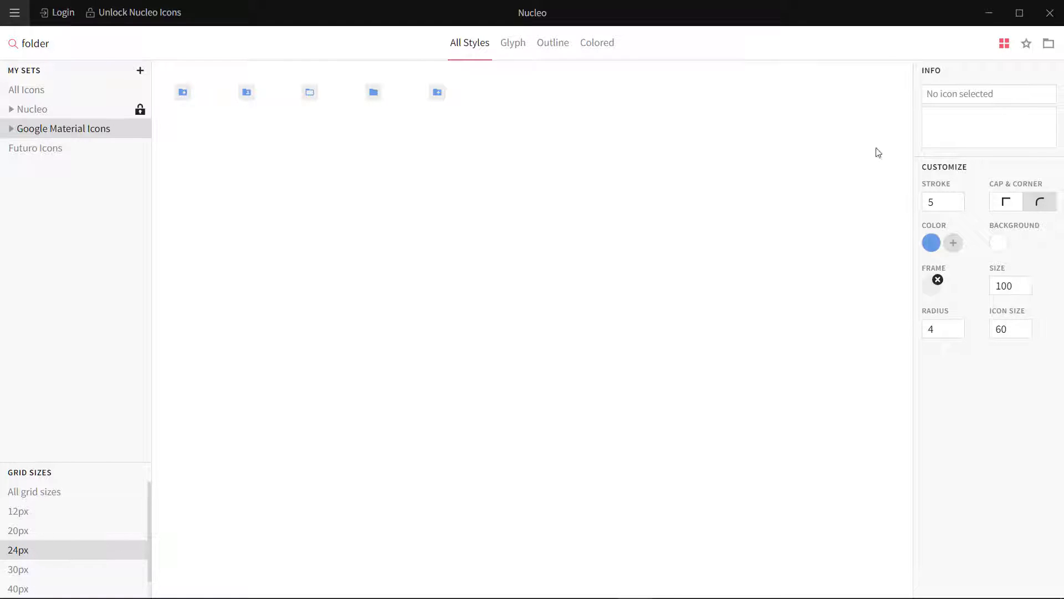
mouse_move(1050, 44)
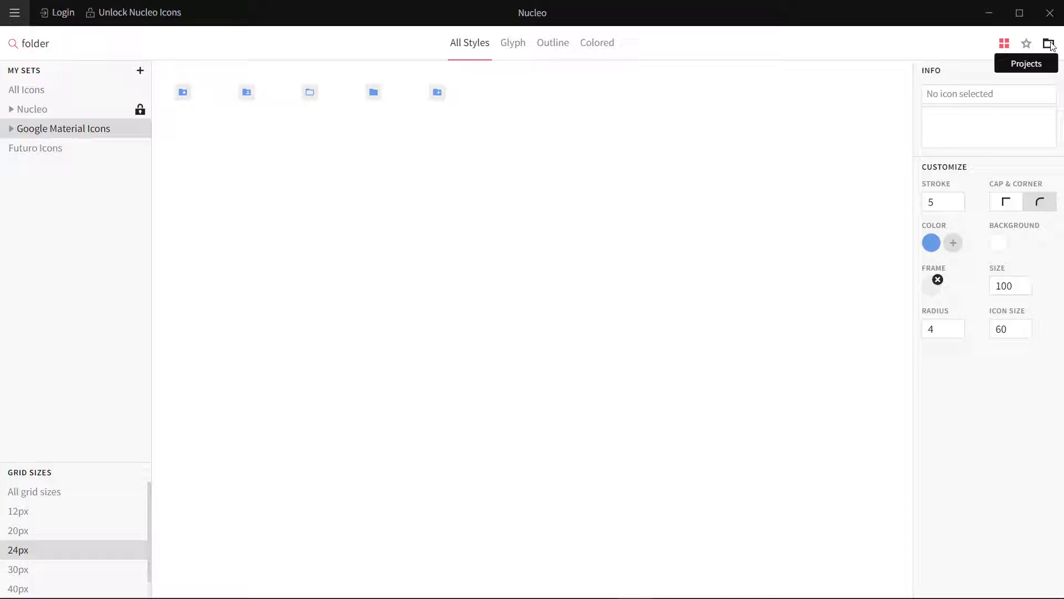
mouse_move(465, 326)
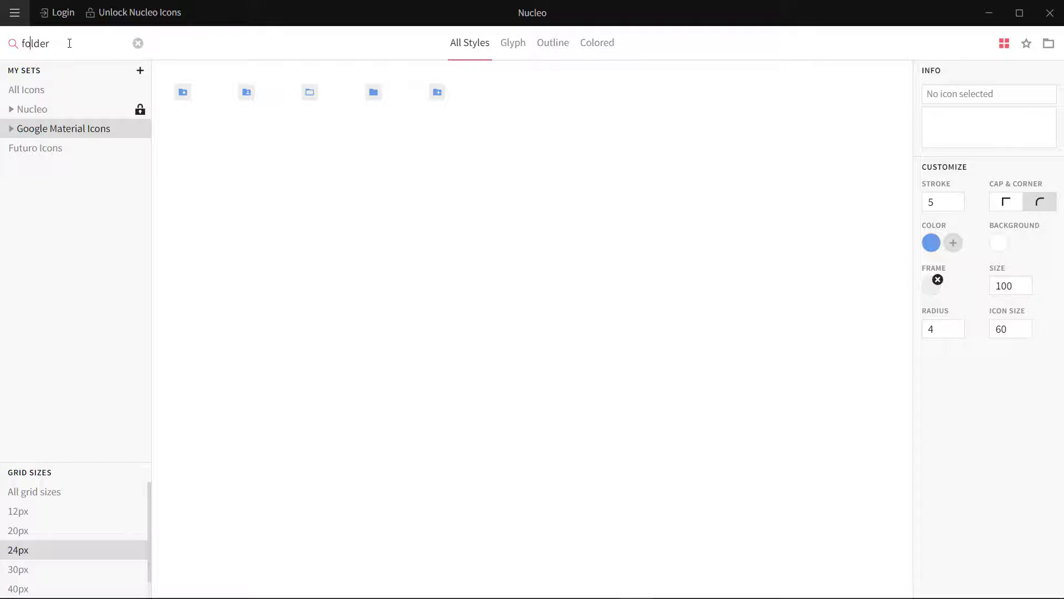
click(138, 43)
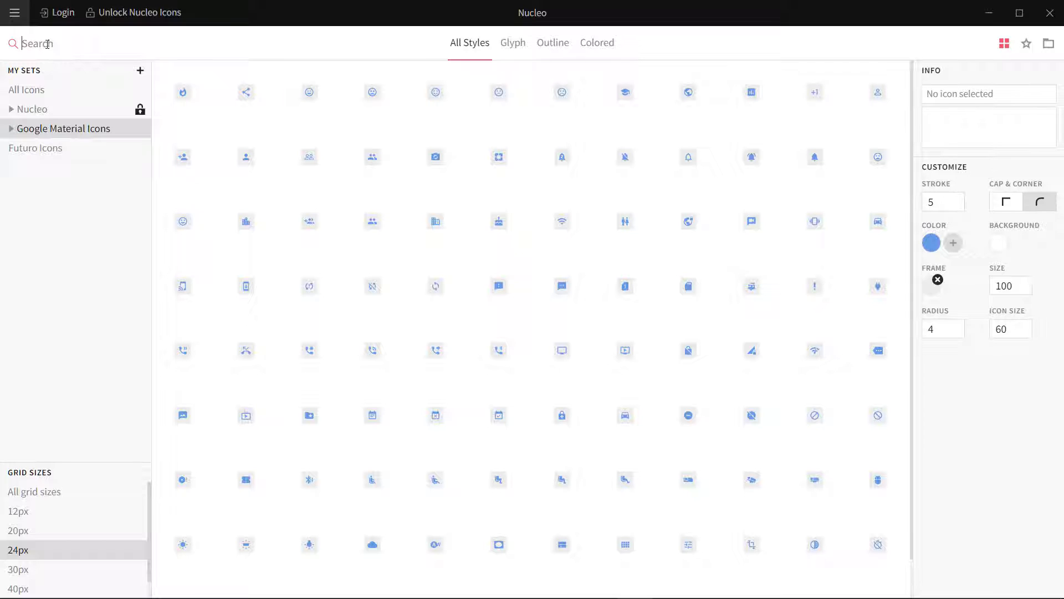
text(fo)
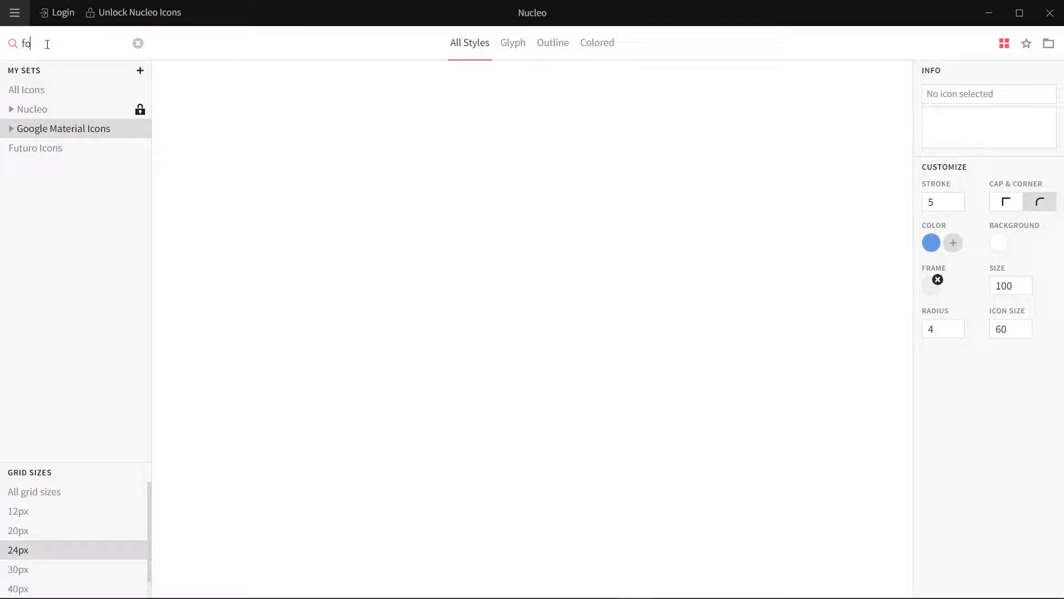
text(lder)
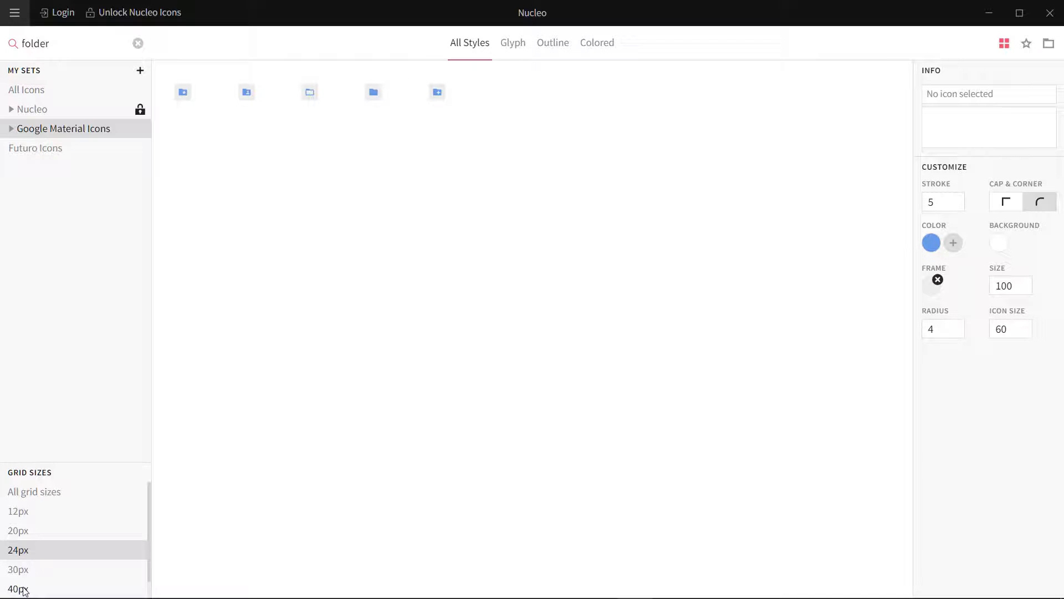
click(18, 588)
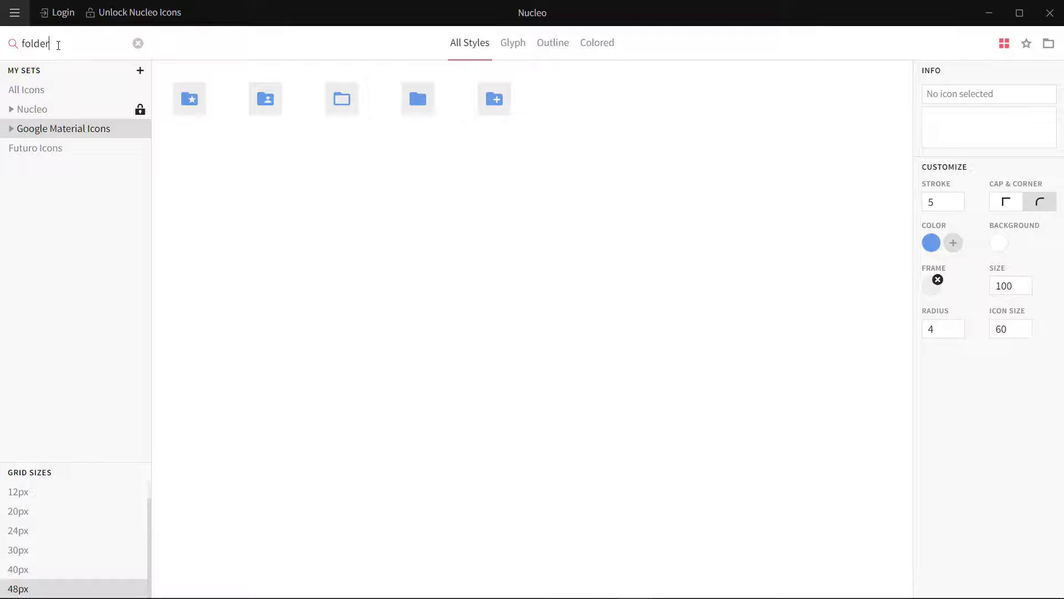
text(star)
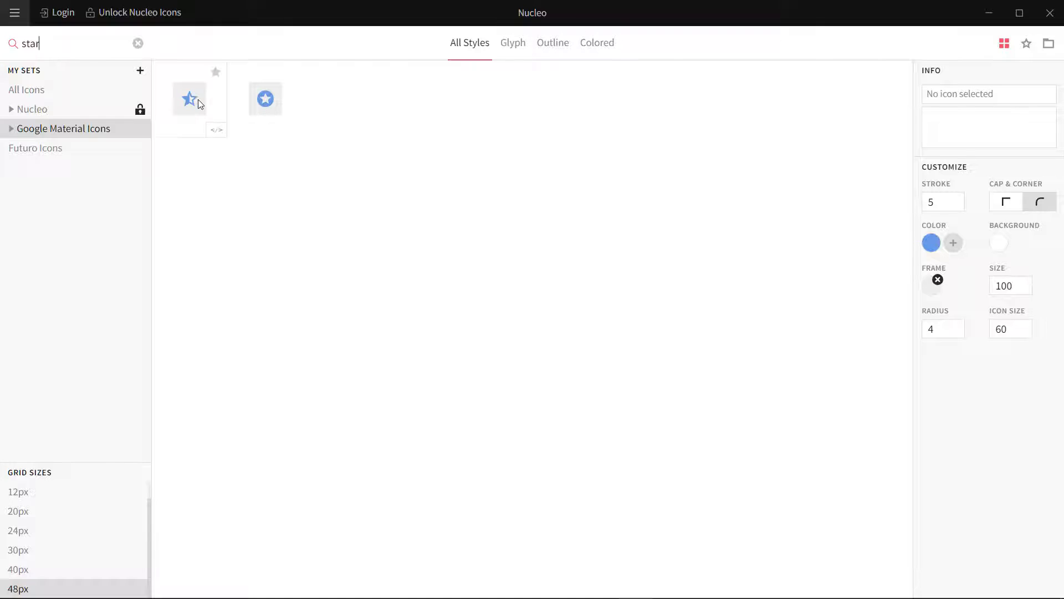
mouse_move(207, 142)
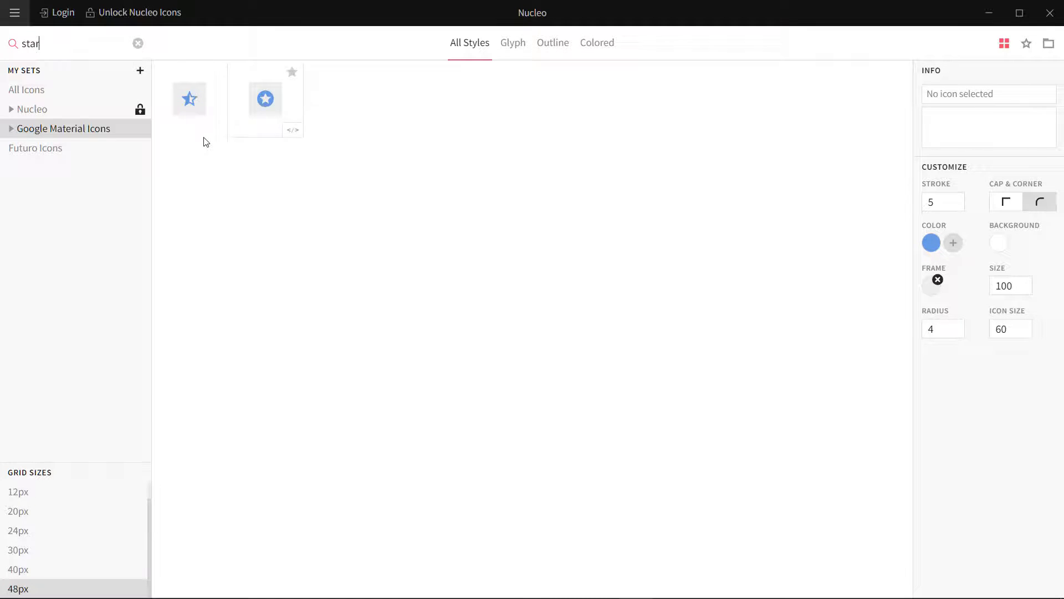
mouse_move(26, 90)
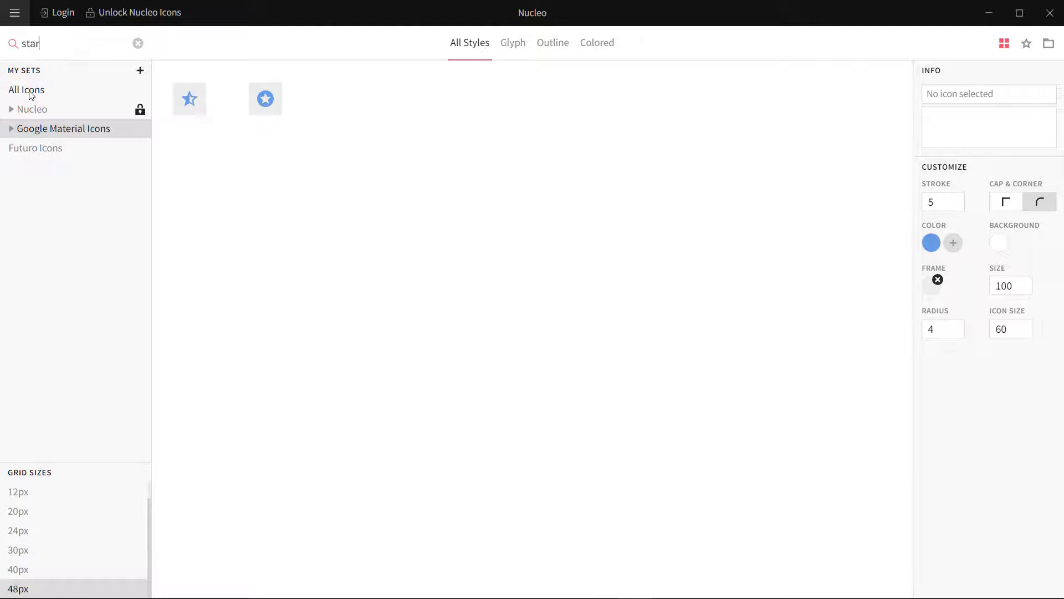
- Widen the star search to All Icons and select the yellow 'favourite-31' star
click(25, 90)
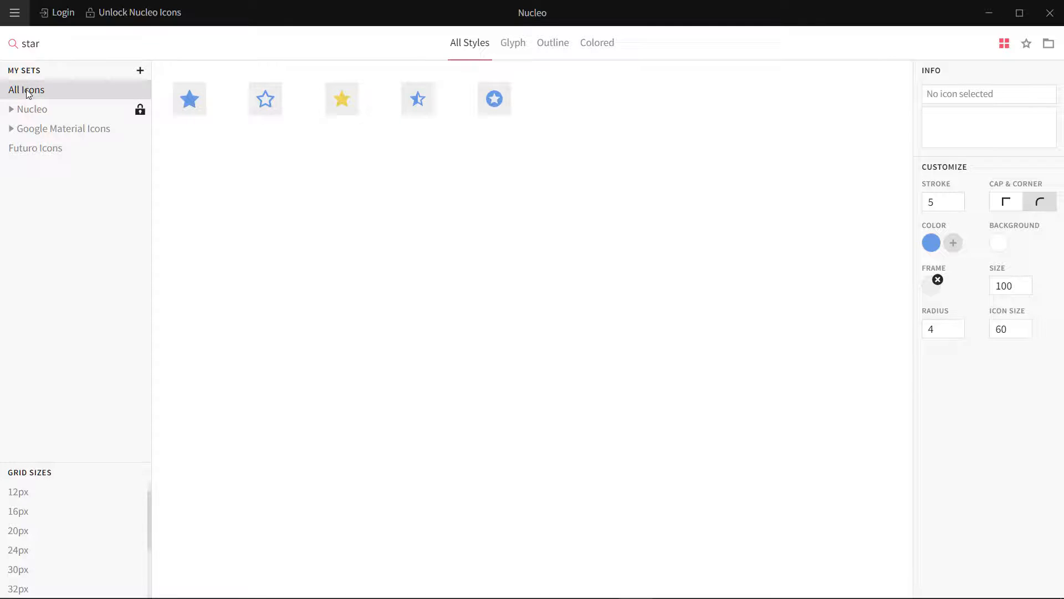
mouse_move(495, 99)
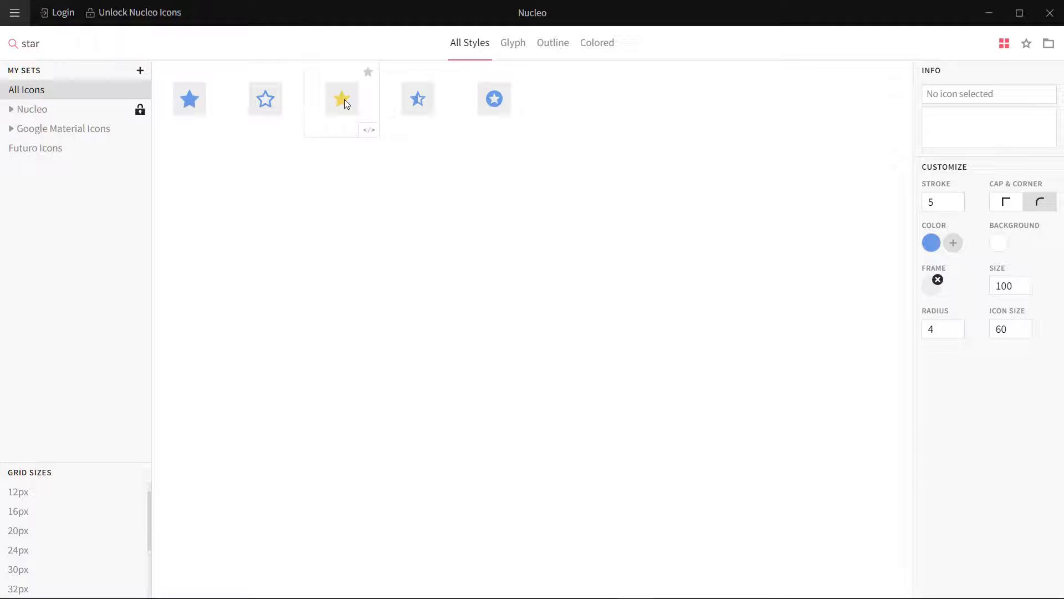
click(341, 99)
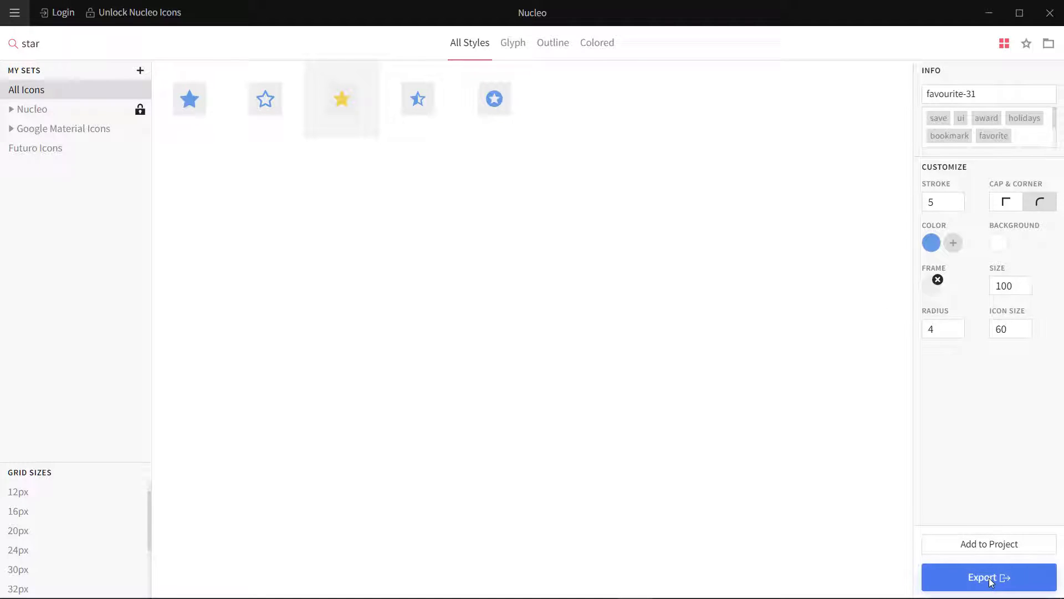
mouse_move(1008, 175)
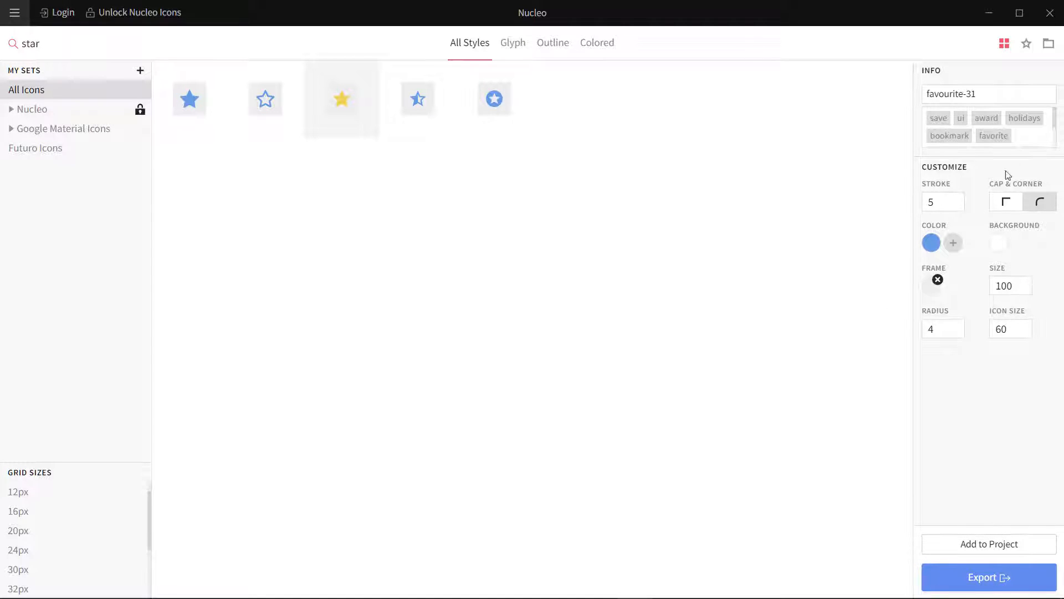
mouse_move(1011, 545)
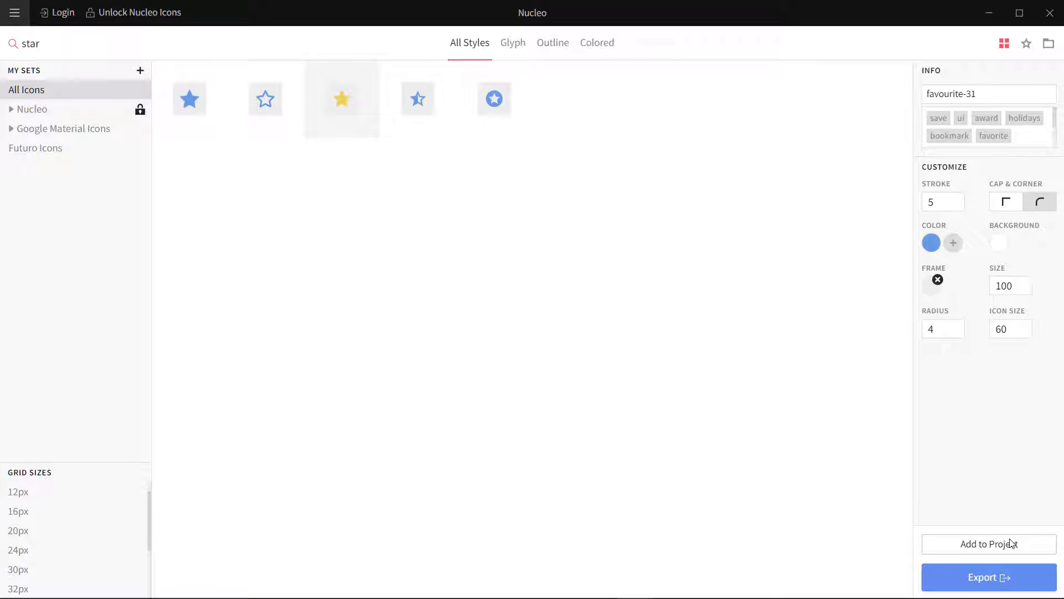
mouse_move(799, 502)
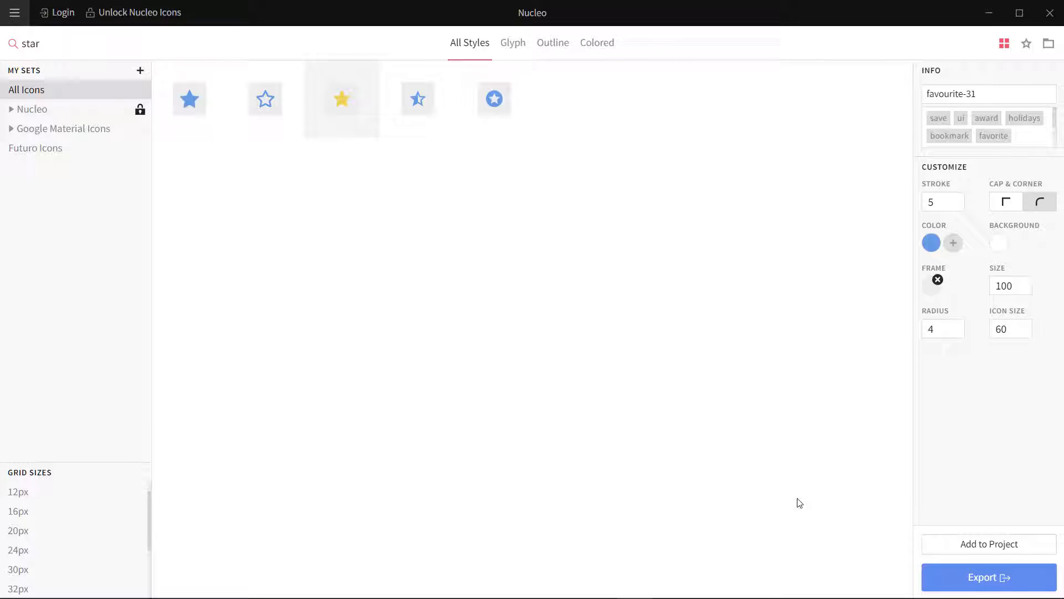
mouse_move(857, 446)
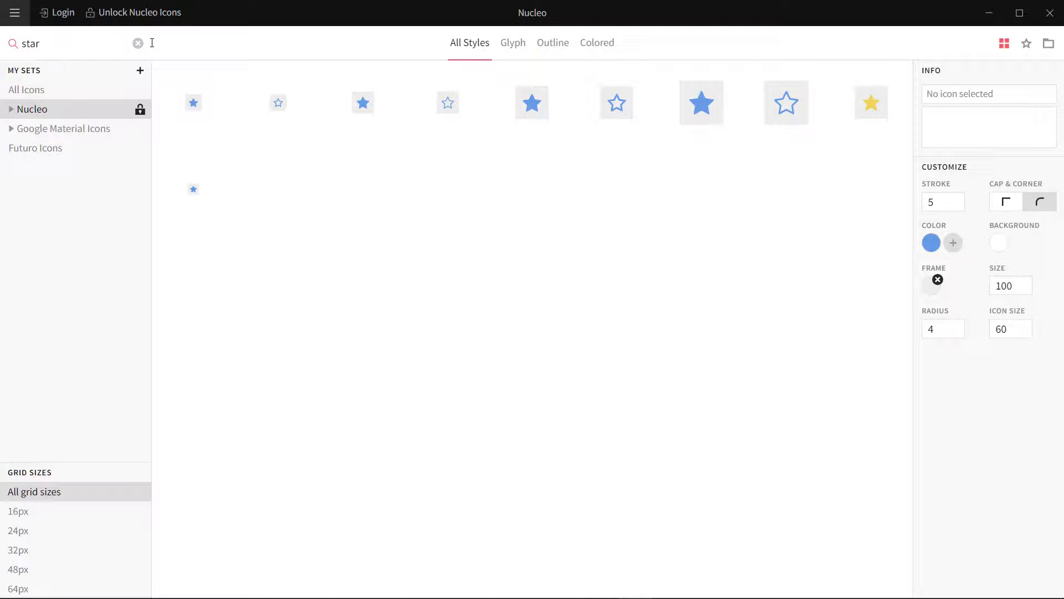
- Clear the star search to show the full Nucleo icon set
click(138, 43)
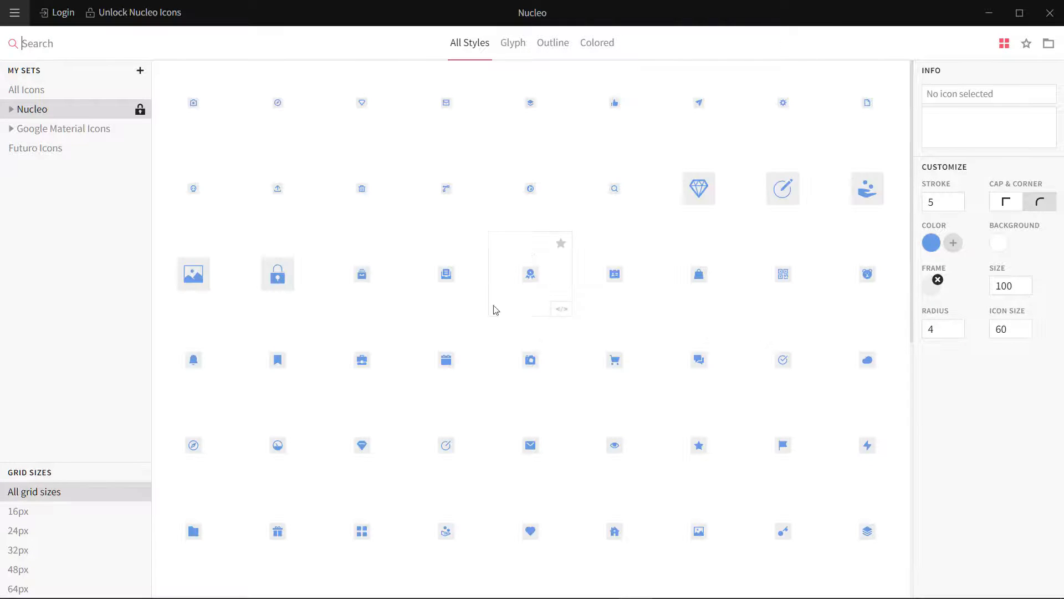
mouse_move(689, 406)
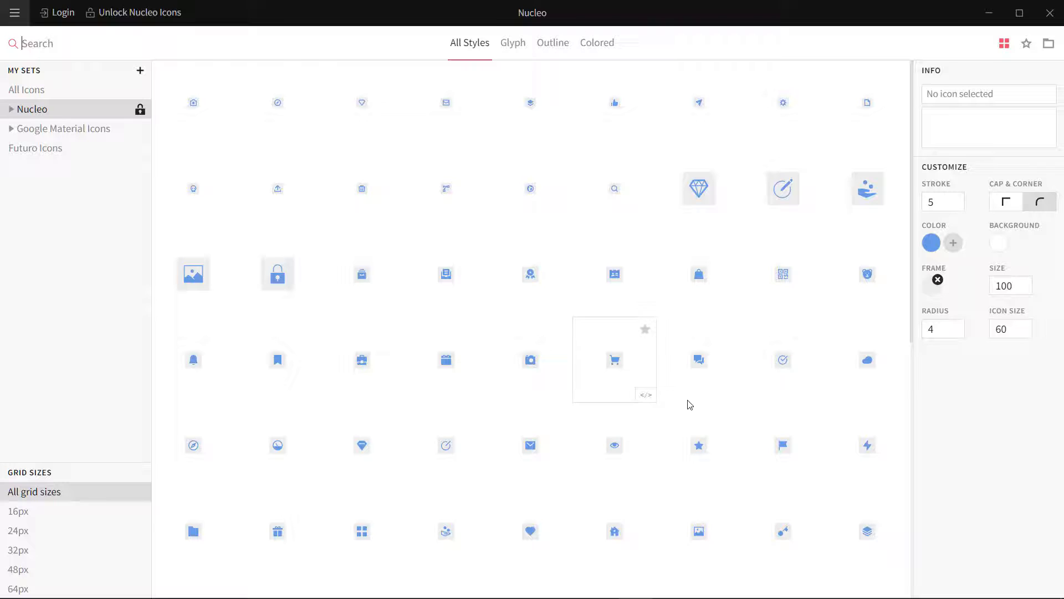
- Make the Nucleo icons two-tone with a green second colour and brighter blue, shown at 64px
scroll(down, 3)
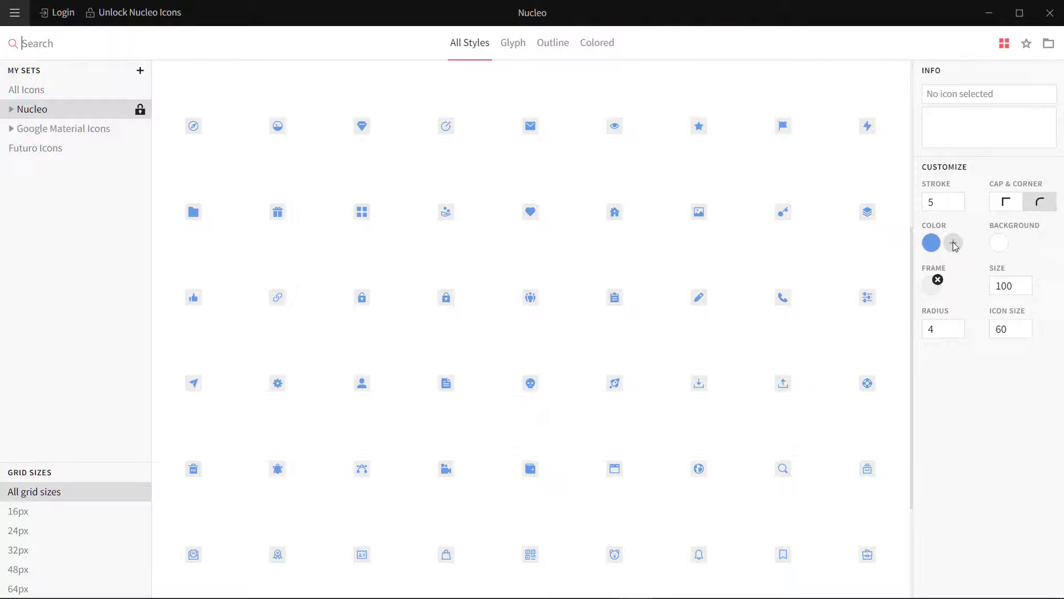
click(930, 243)
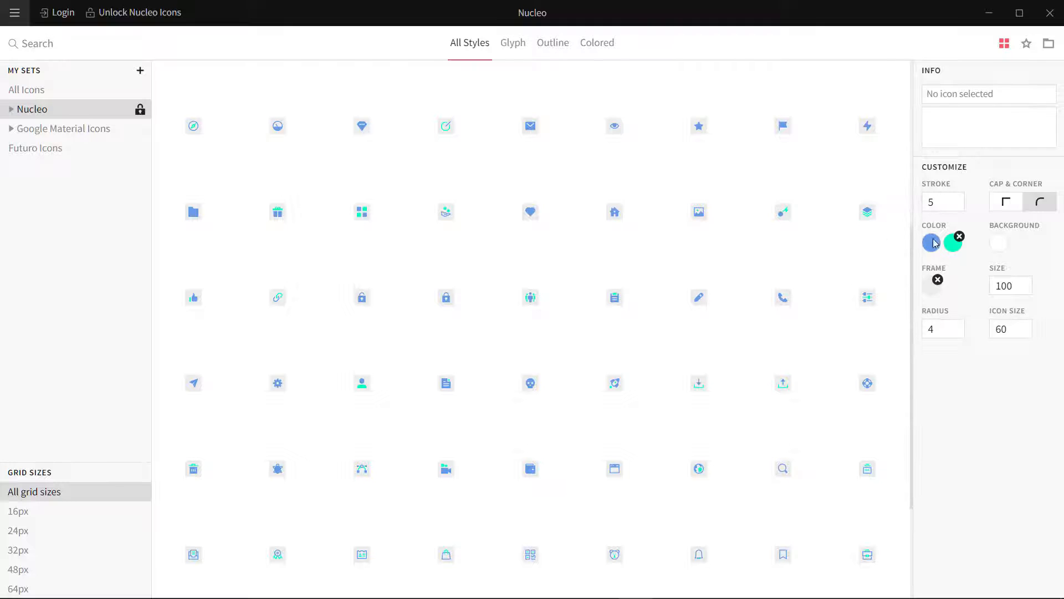
click(931, 243)
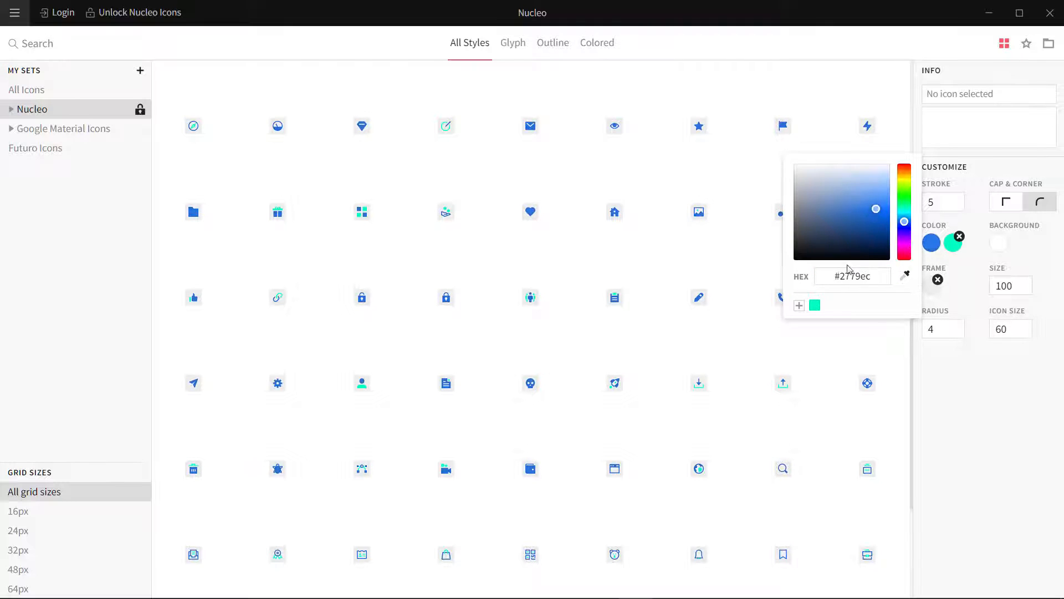
click(932, 371)
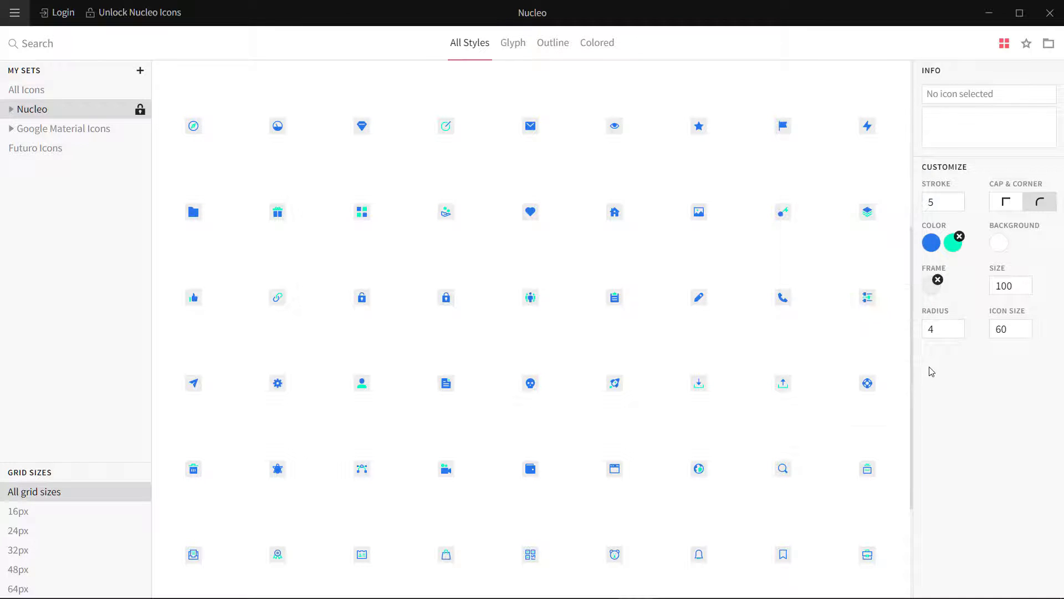
click(17, 588)
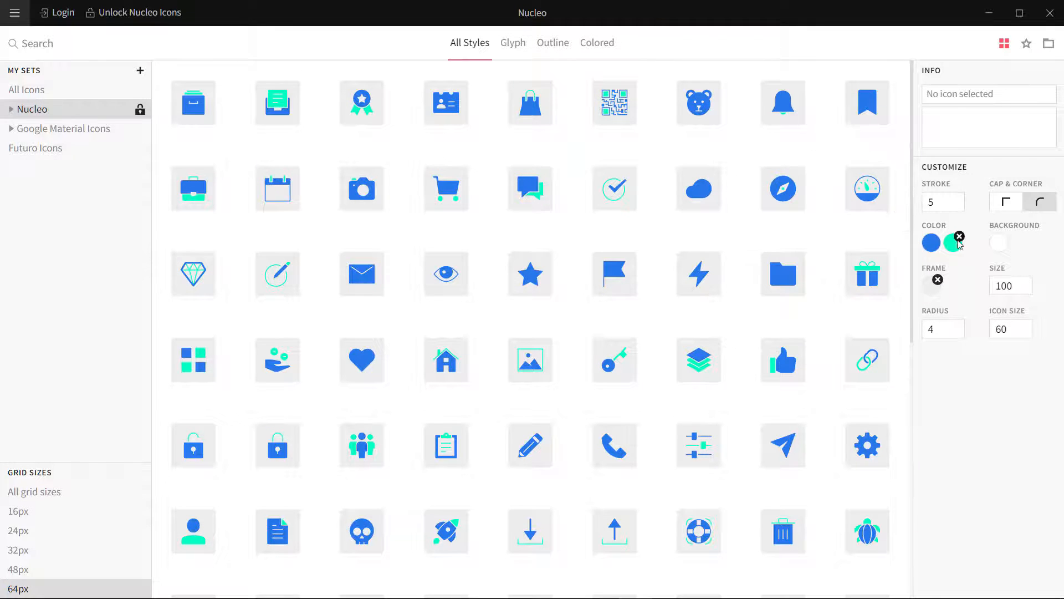
click(959, 243)
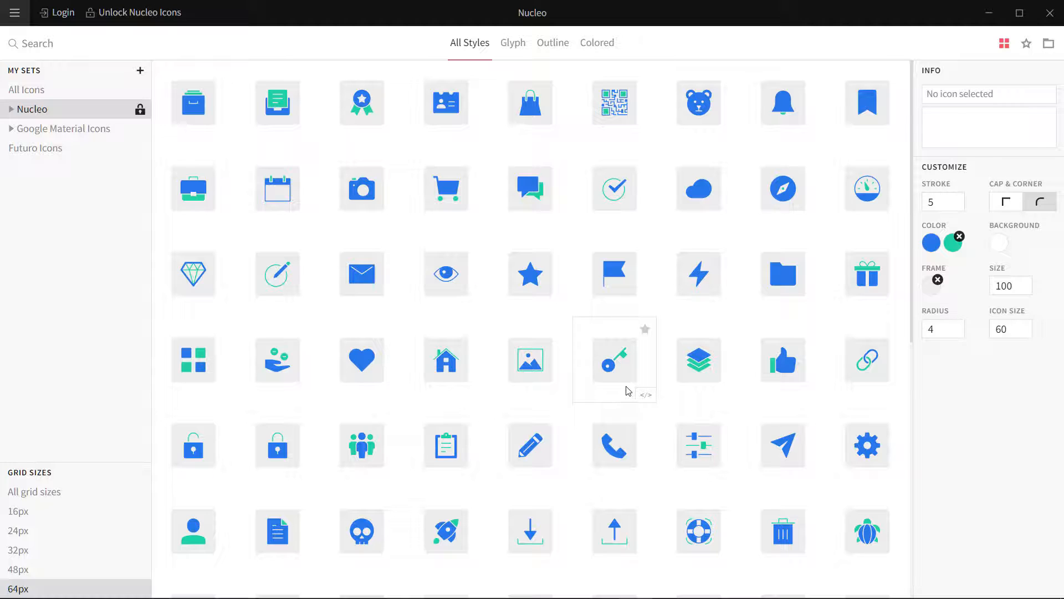
mouse_move(639, 375)
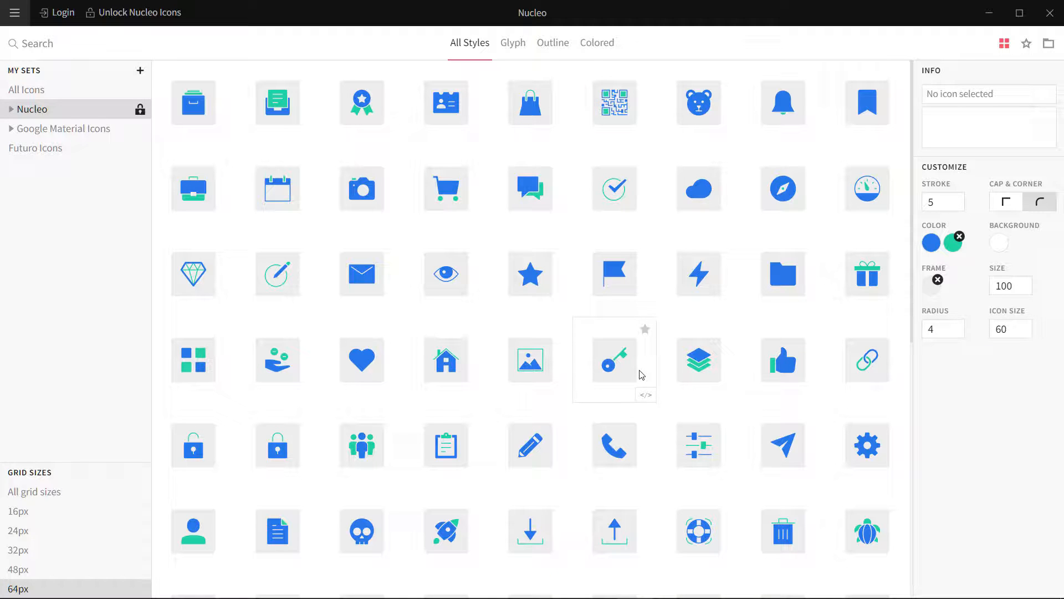
mouse_move(913, 319)
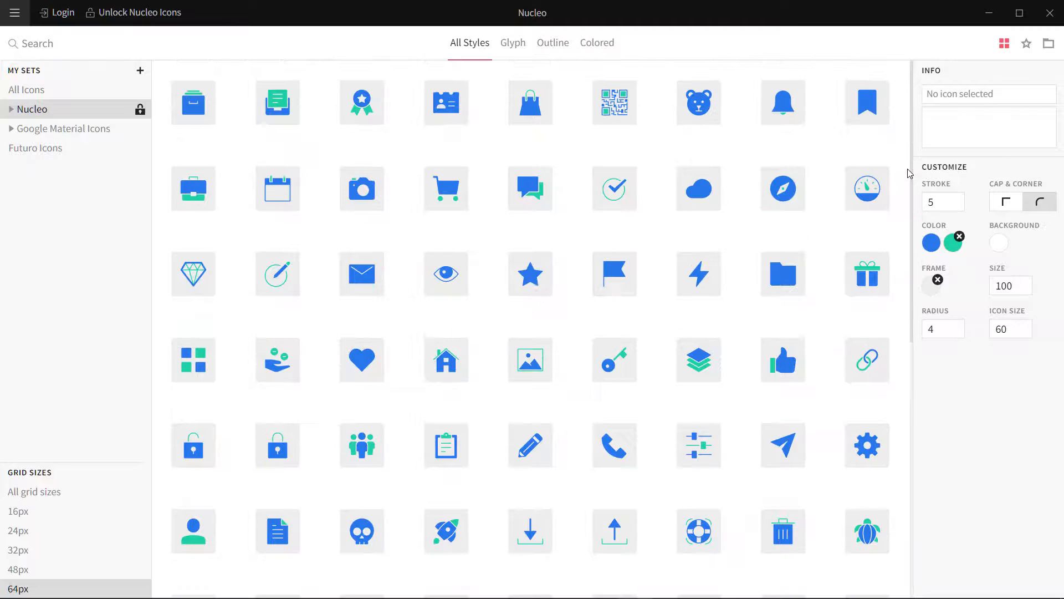
- Select all nine third-row icons from diamond to gift and bring up Export for them
click(782, 274)
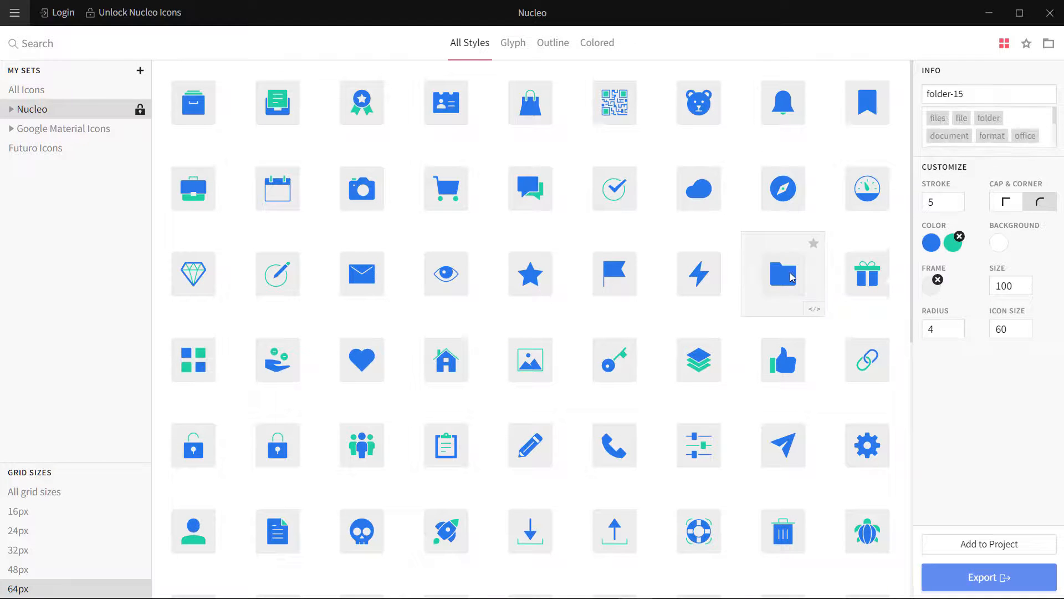
mouse_move(867, 274)
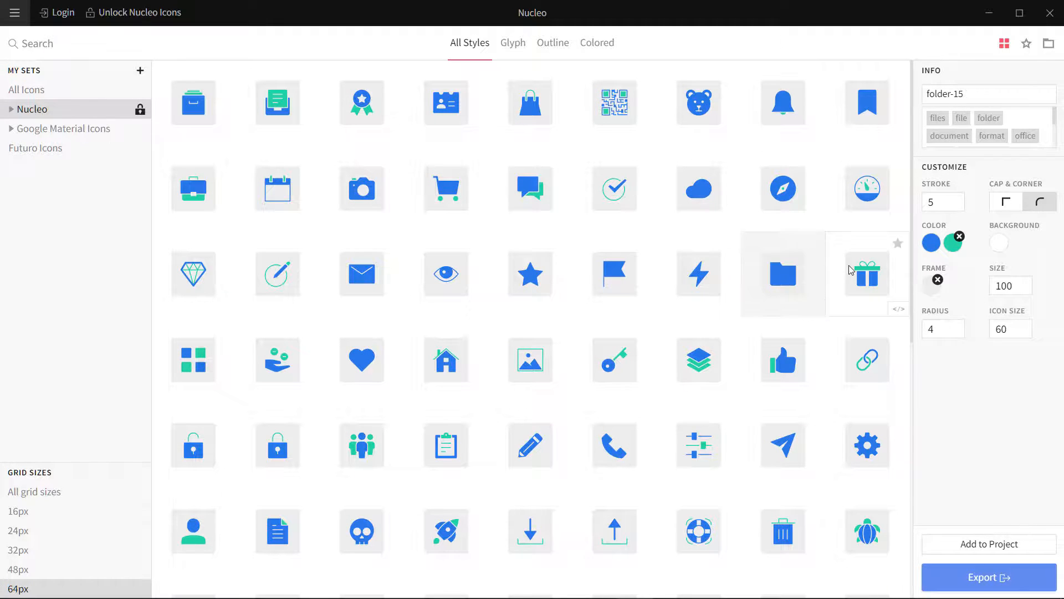
click(698, 274)
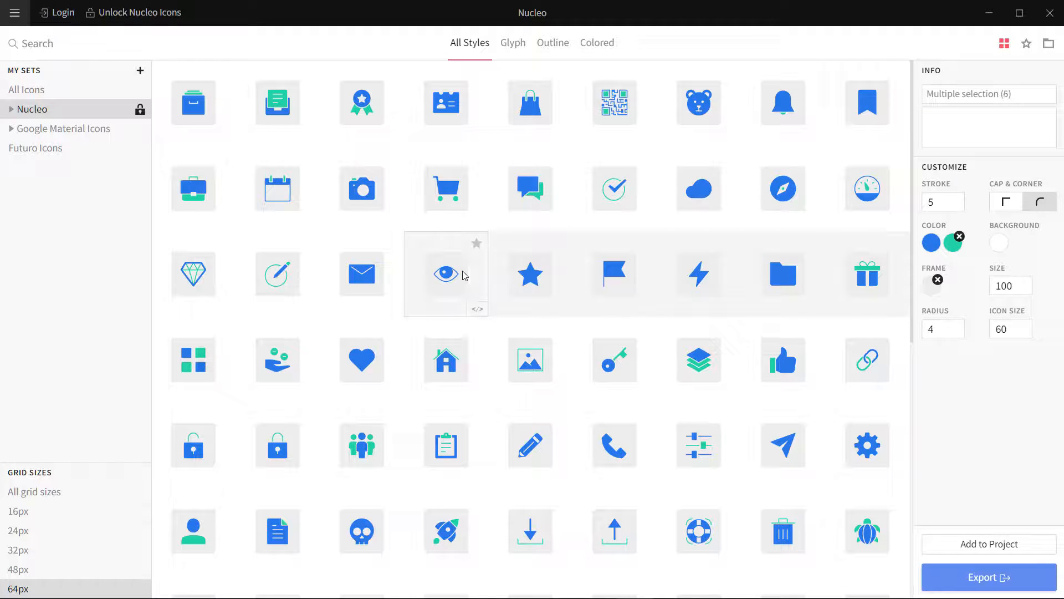
click(193, 273)
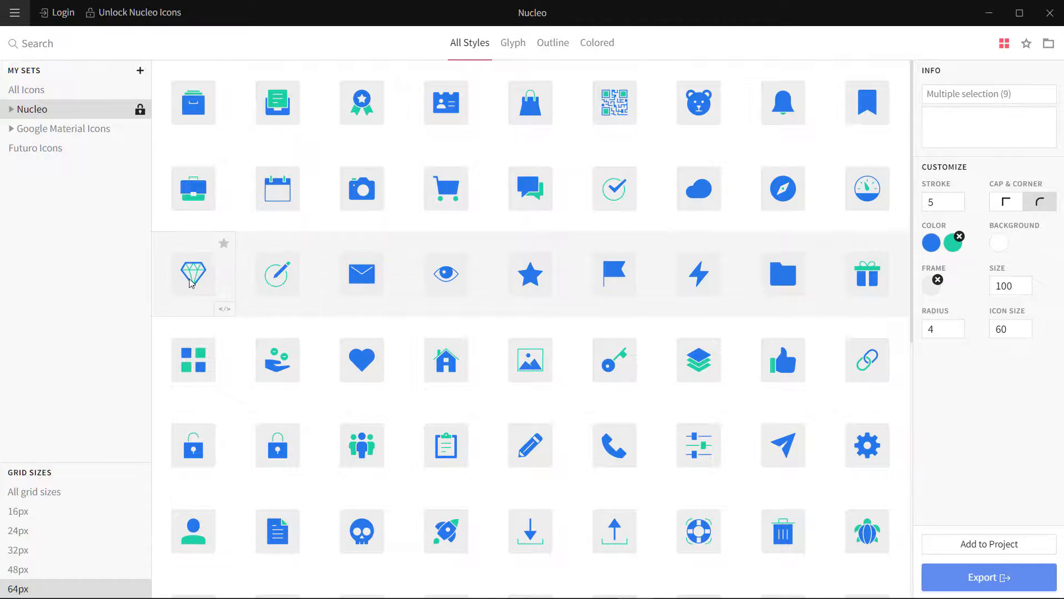
click(987, 576)
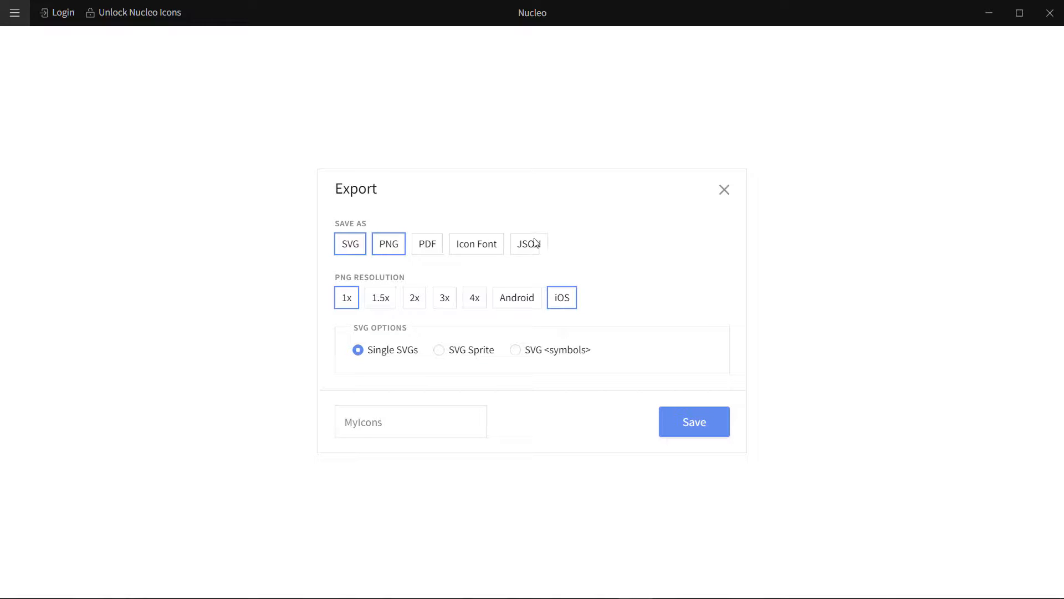
mouse_move(442, 353)
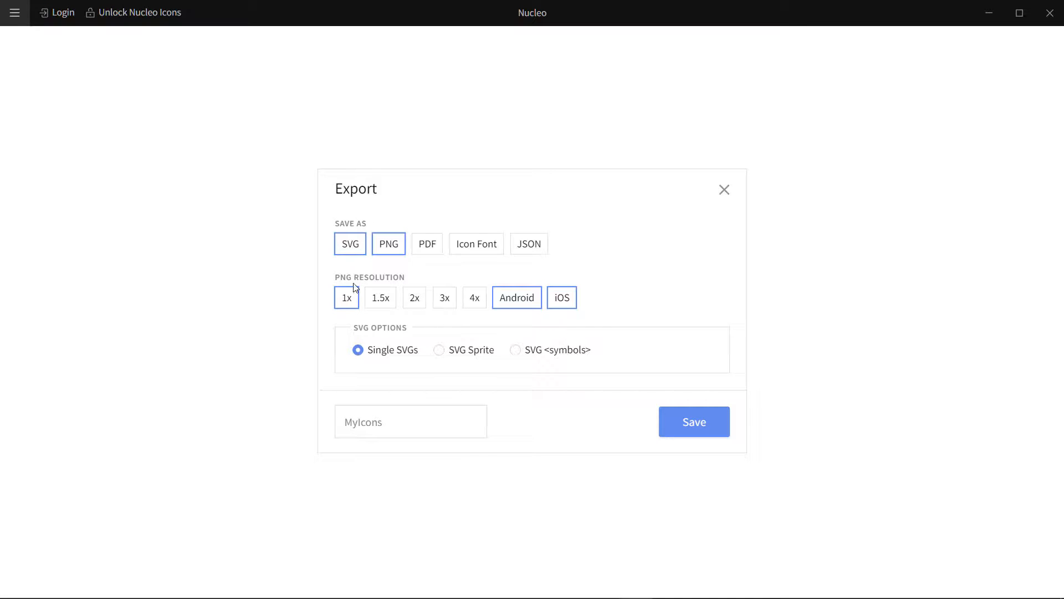
mouse_move(382, 262)
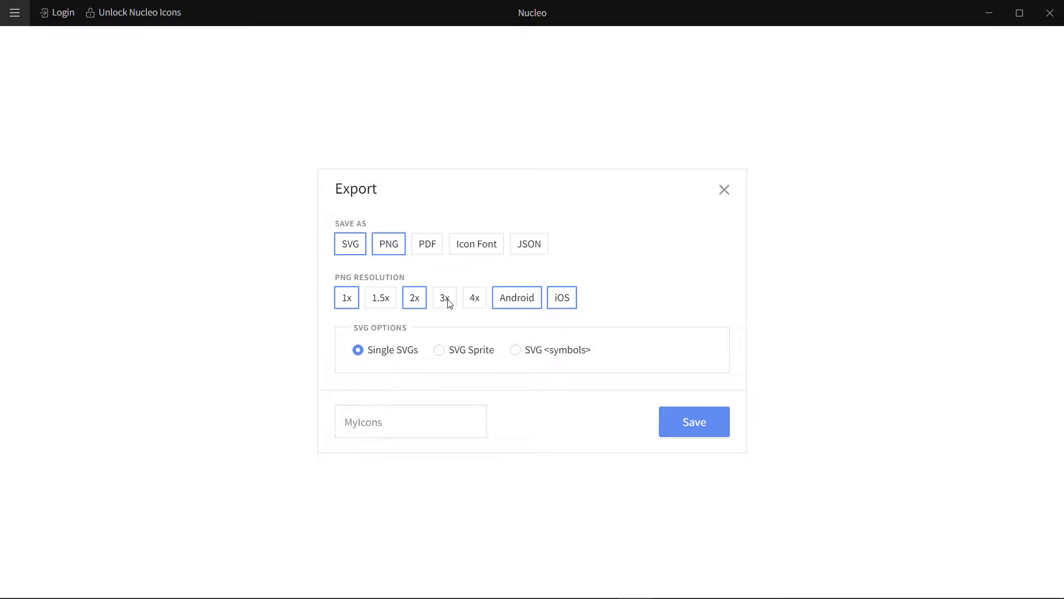
- Add the 3x and Android PNG resolutions to the export options, then close Export
click(443, 297)
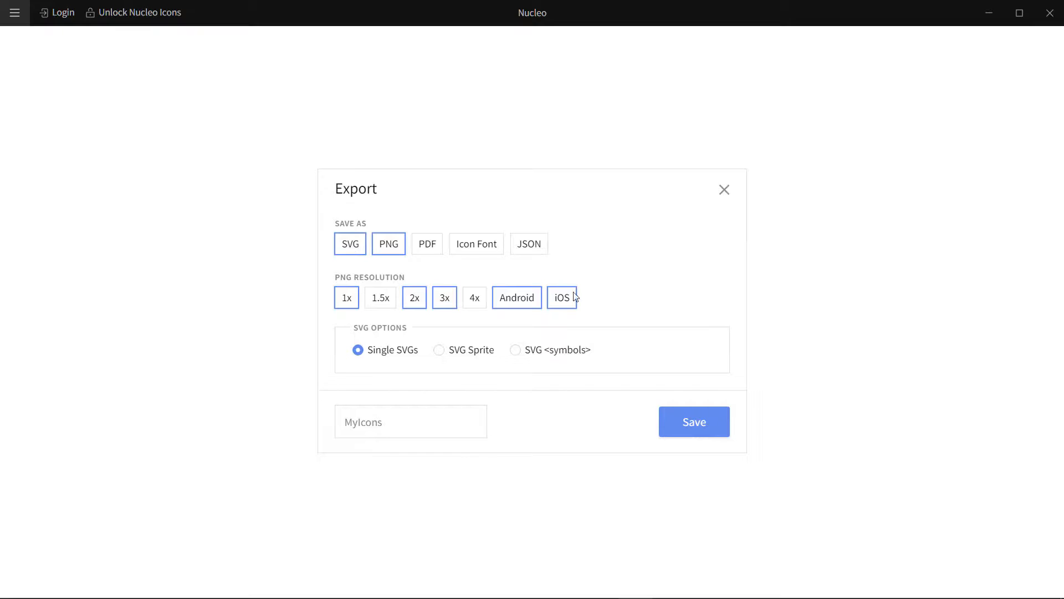
click(410, 422)
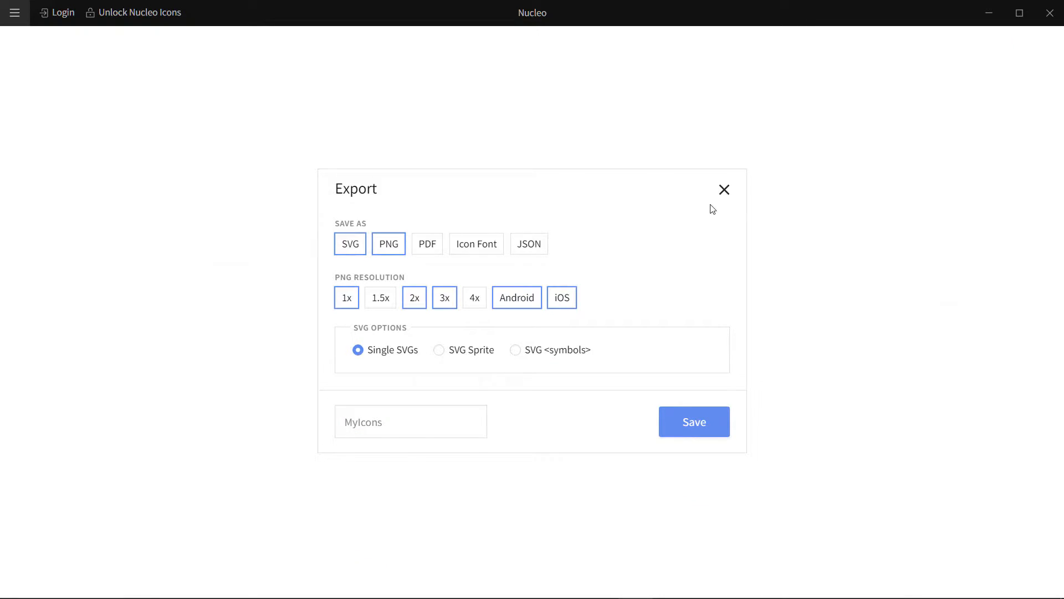
click(724, 190)
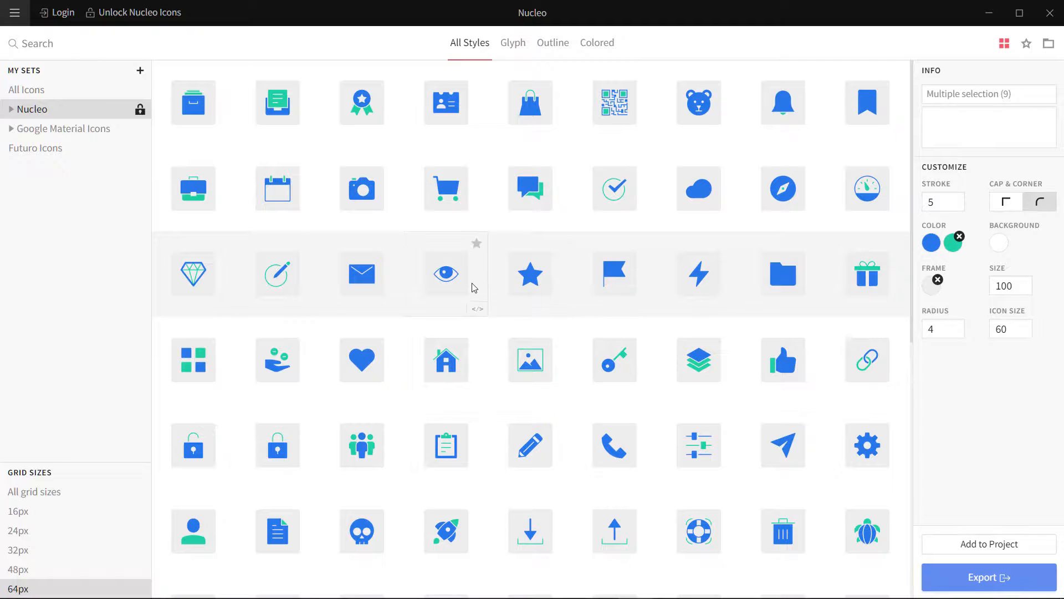
- Show the tags of the eye-19 icon, then select check-circle-07 to view its tags and stroke value
click(446, 274)
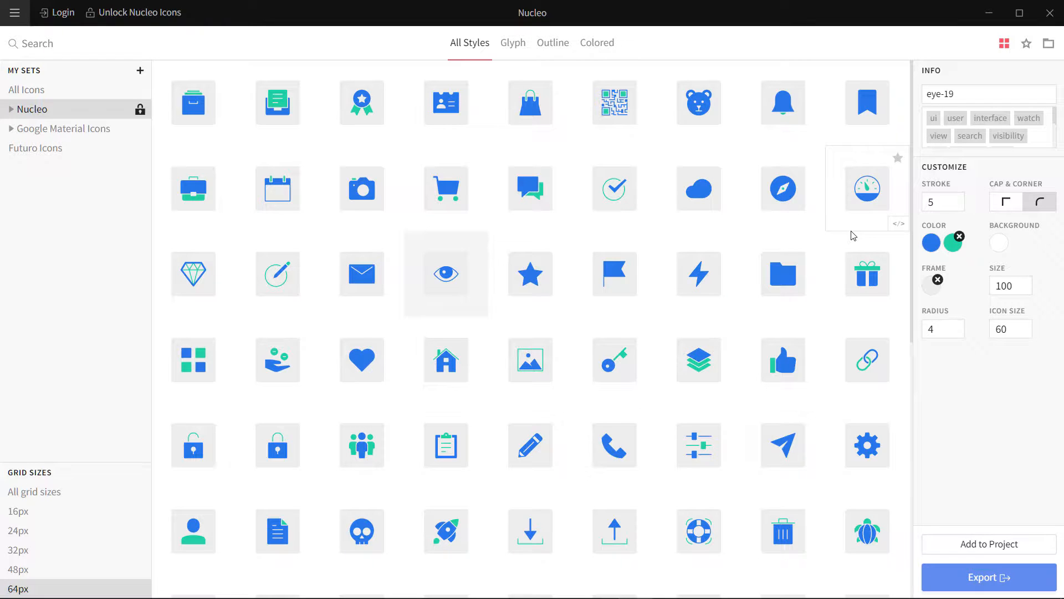
mouse_move(1026, 43)
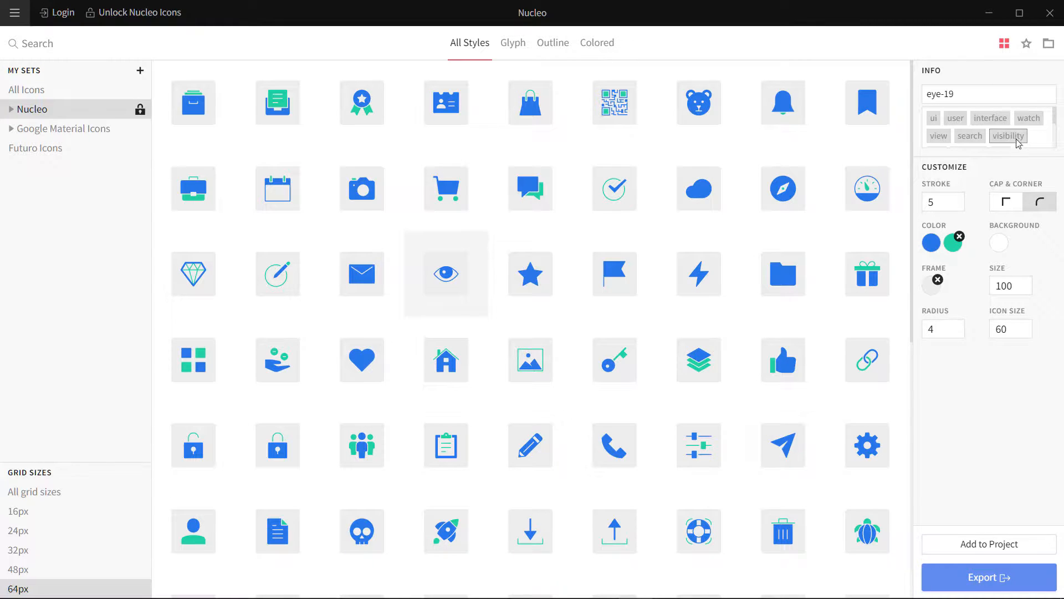
scroll(down, 3)
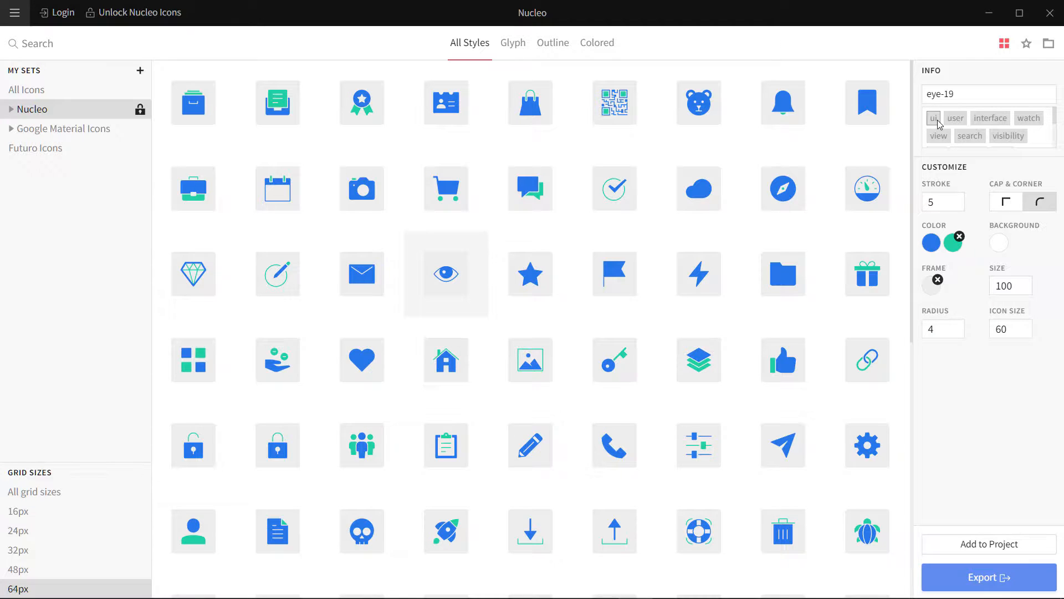
mouse_move(1016, 135)
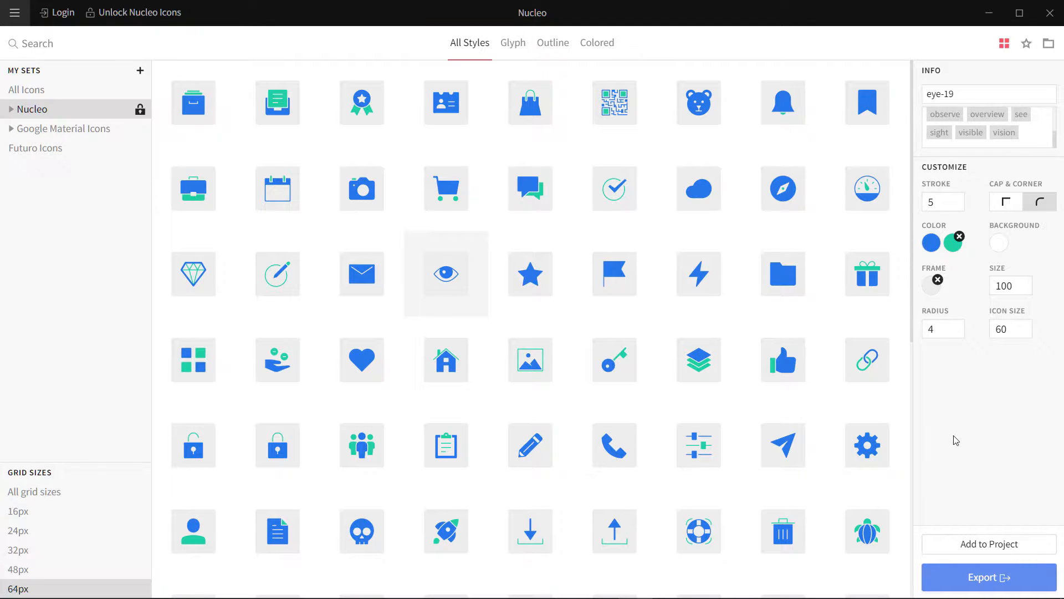
click(613, 189)
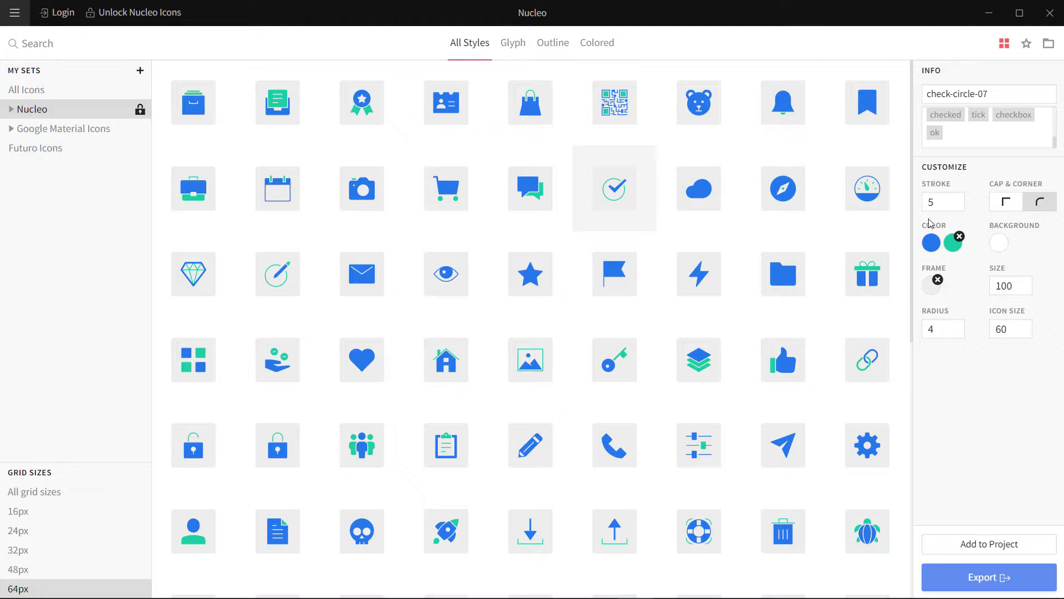
click(942, 202)
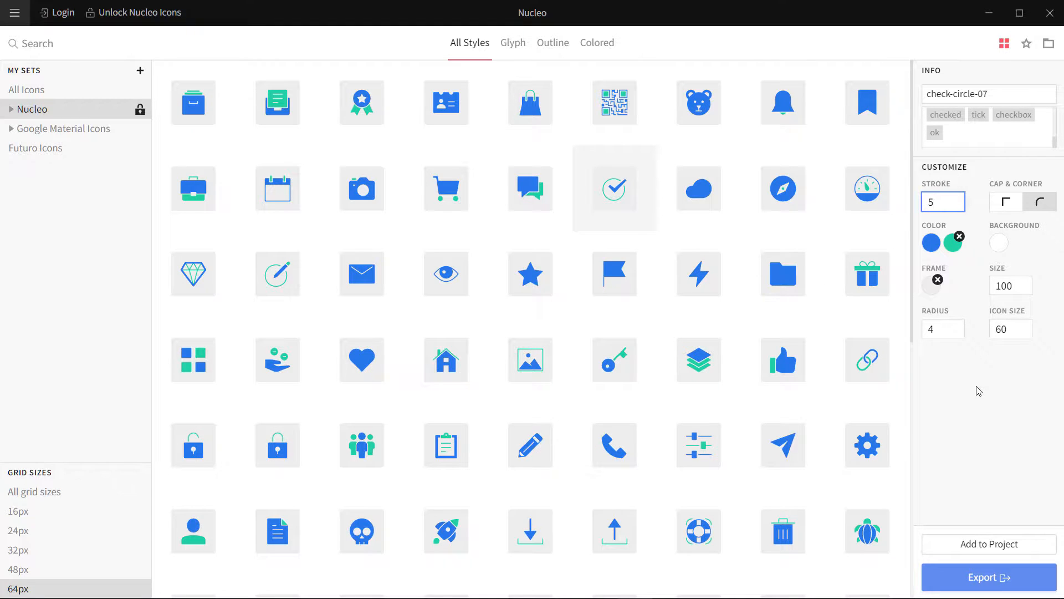
mouse_move(697, 188)
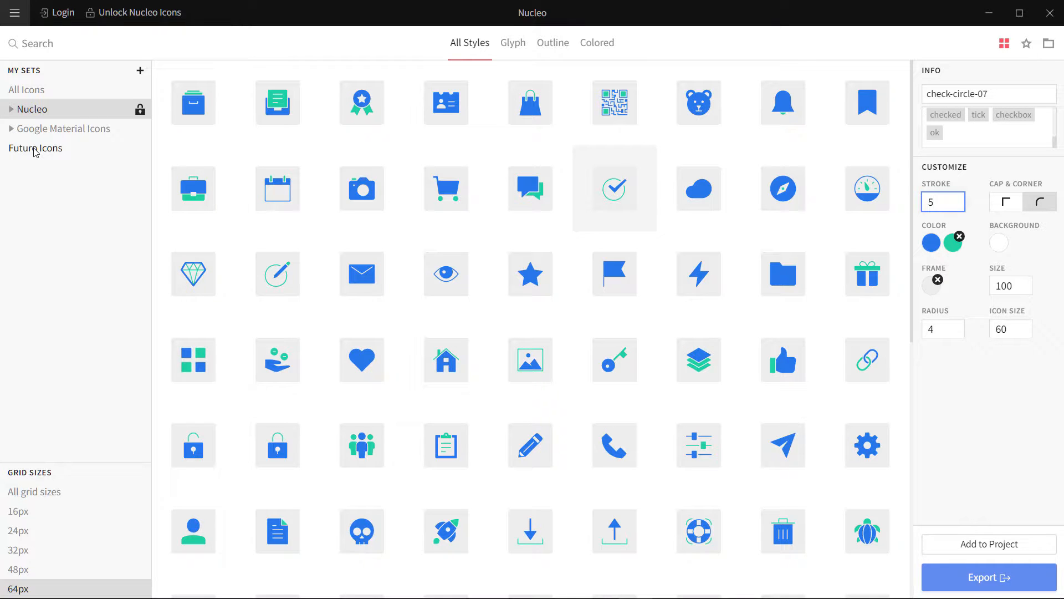
- Open the Futuro Icons set and filter it to the 256px grid size (trying 512px briefly)
click(34, 147)
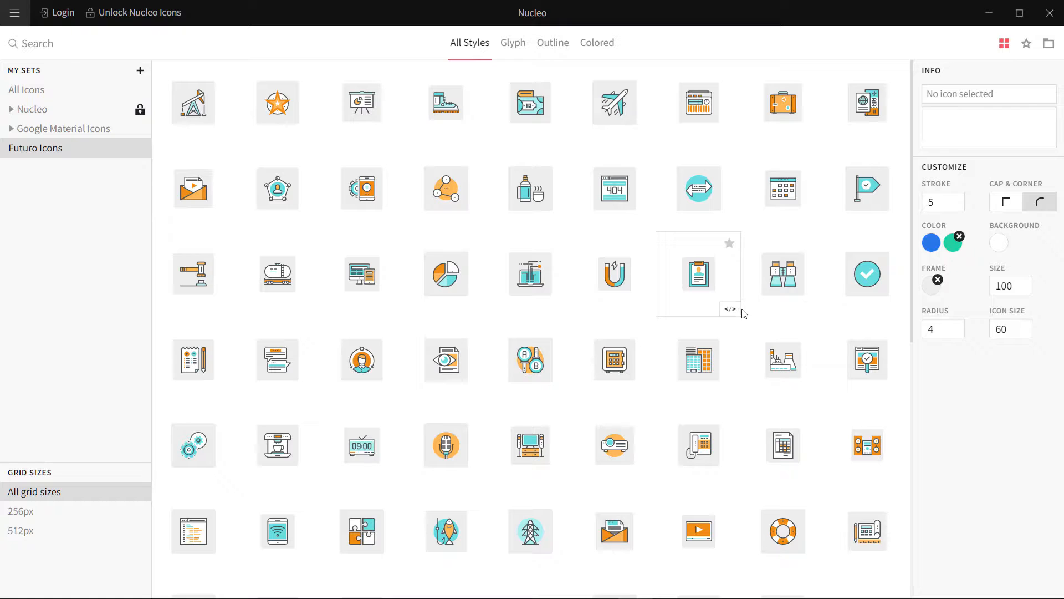
mouse_move(662, 148)
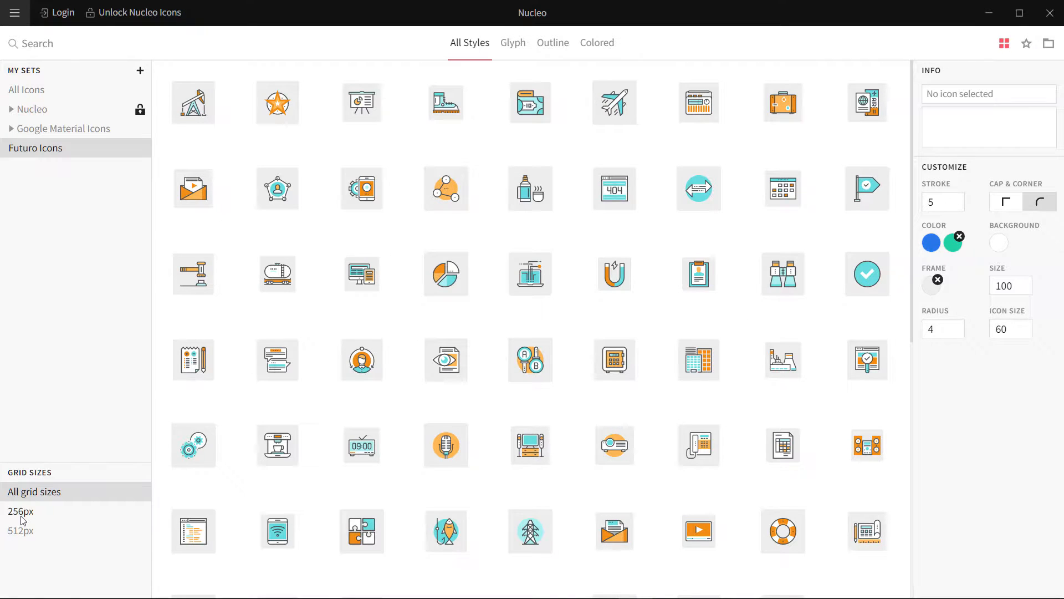
click(20, 511)
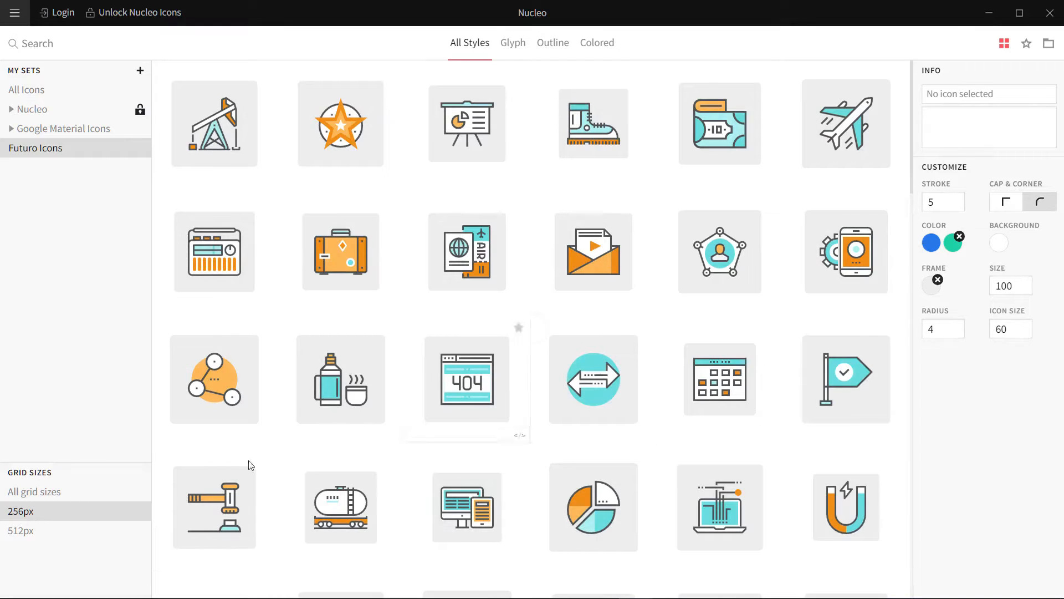
click(20, 530)
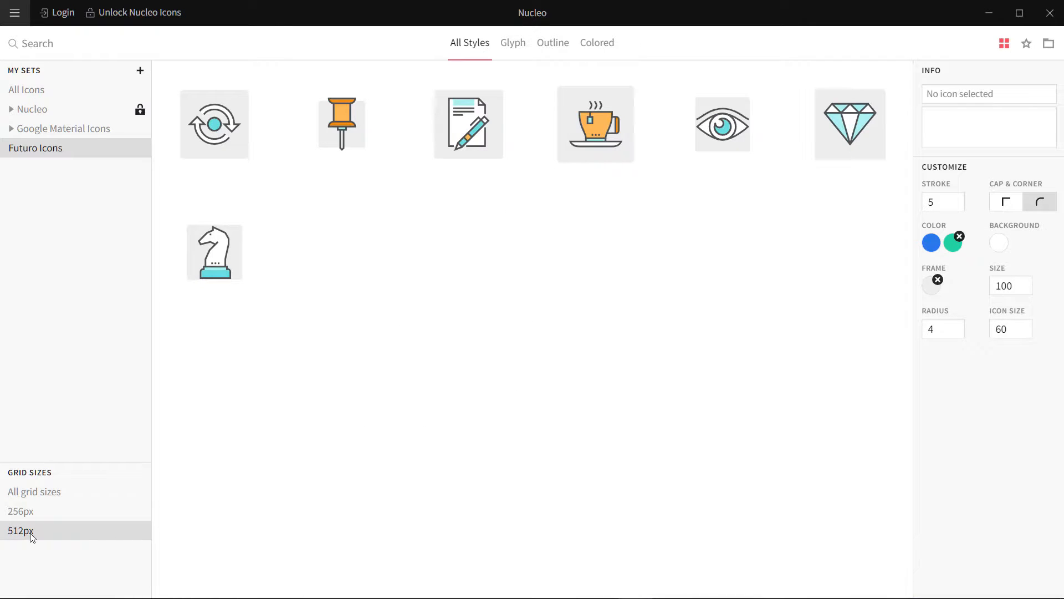
click(20, 510)
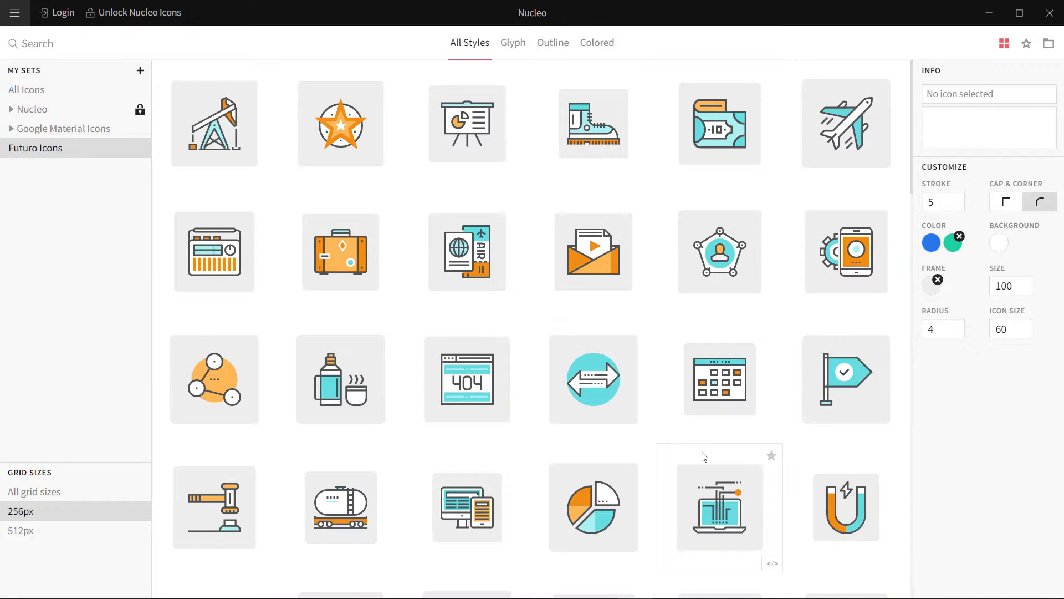
scroll(down, 3)
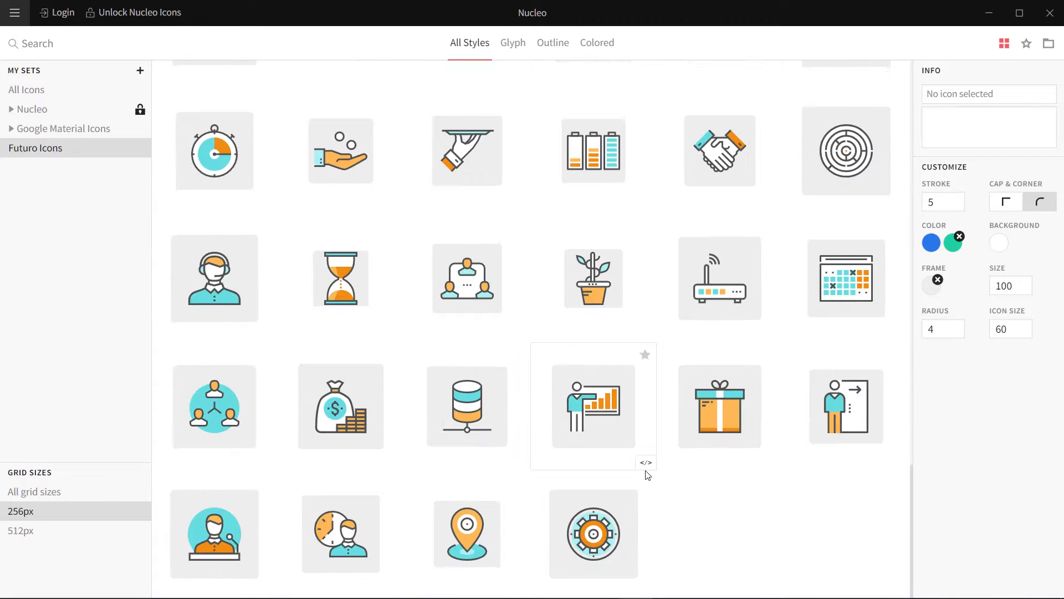
scroll(down, 3)
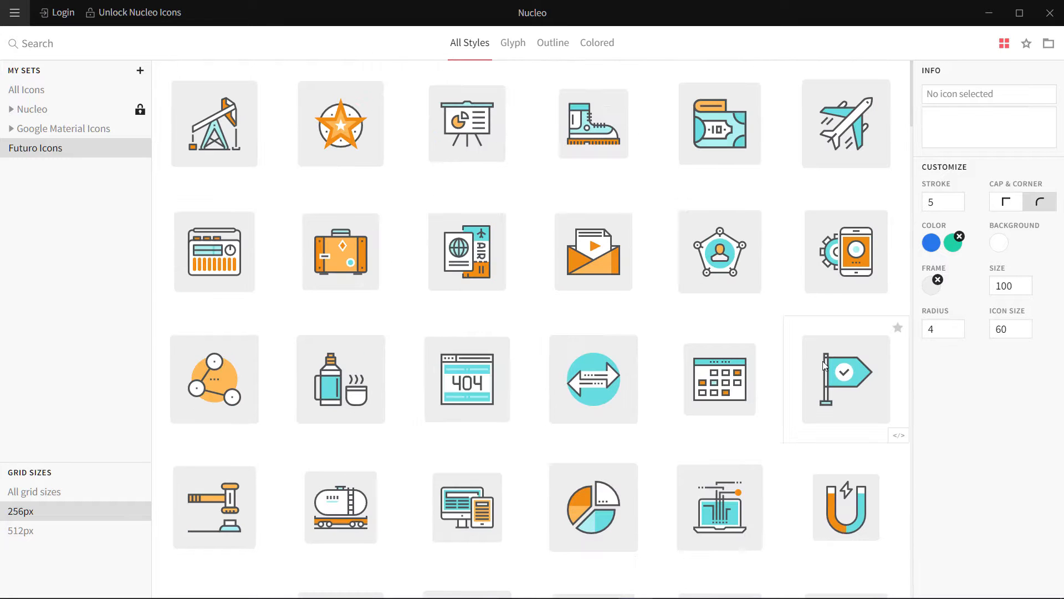
mouse_move(99, 110)
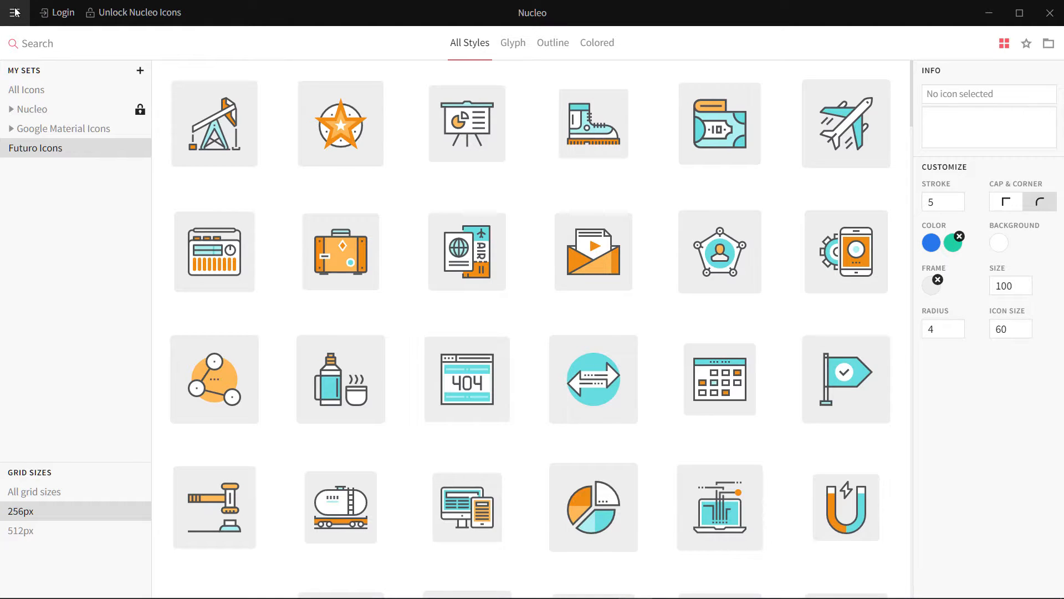
mouse_move(984, 139)
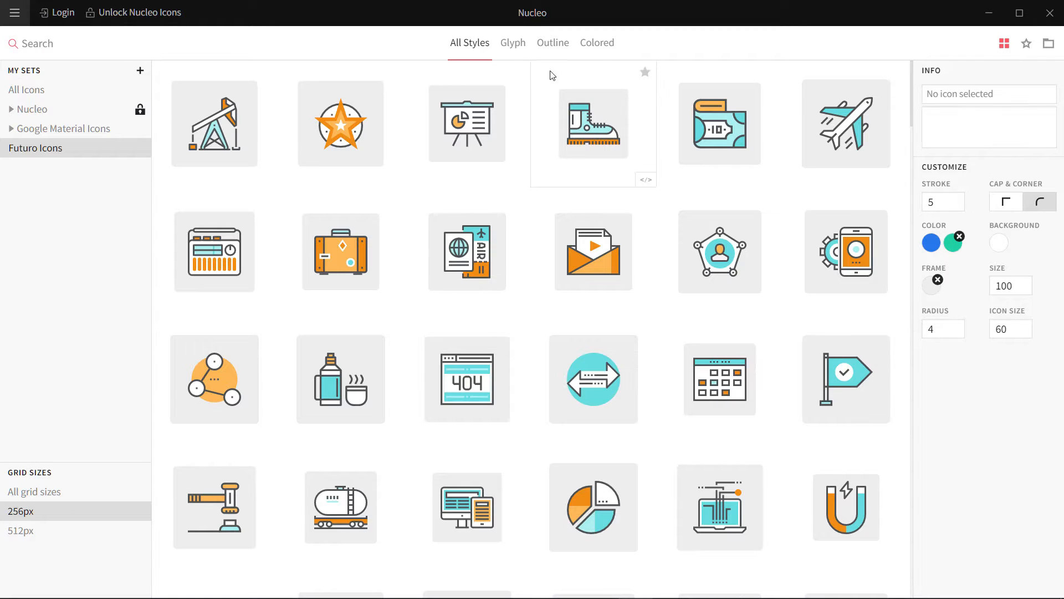
mouse_move(535, 13)
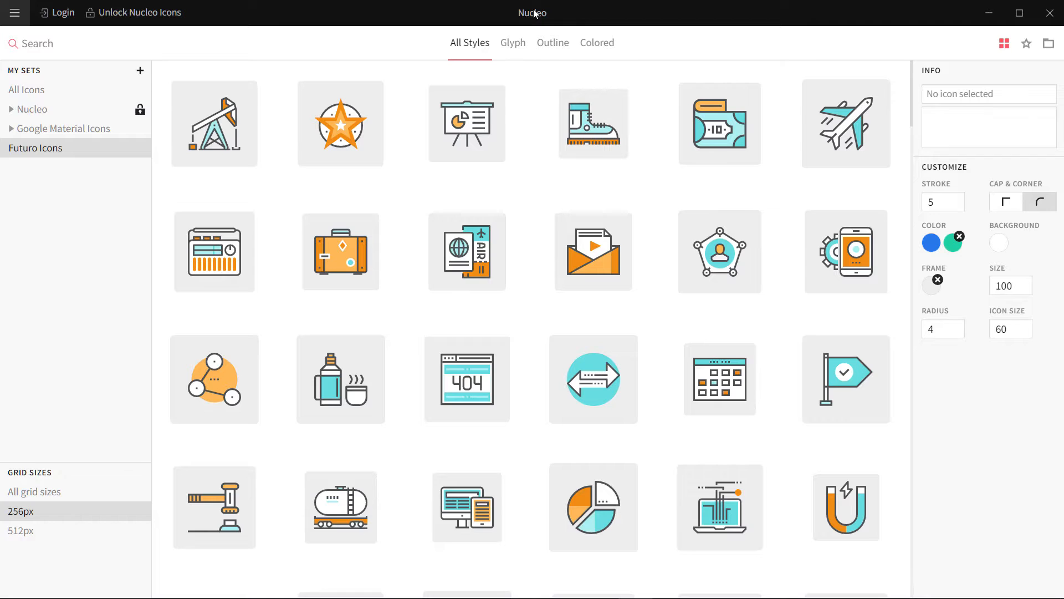
mouse_move(987, 13)
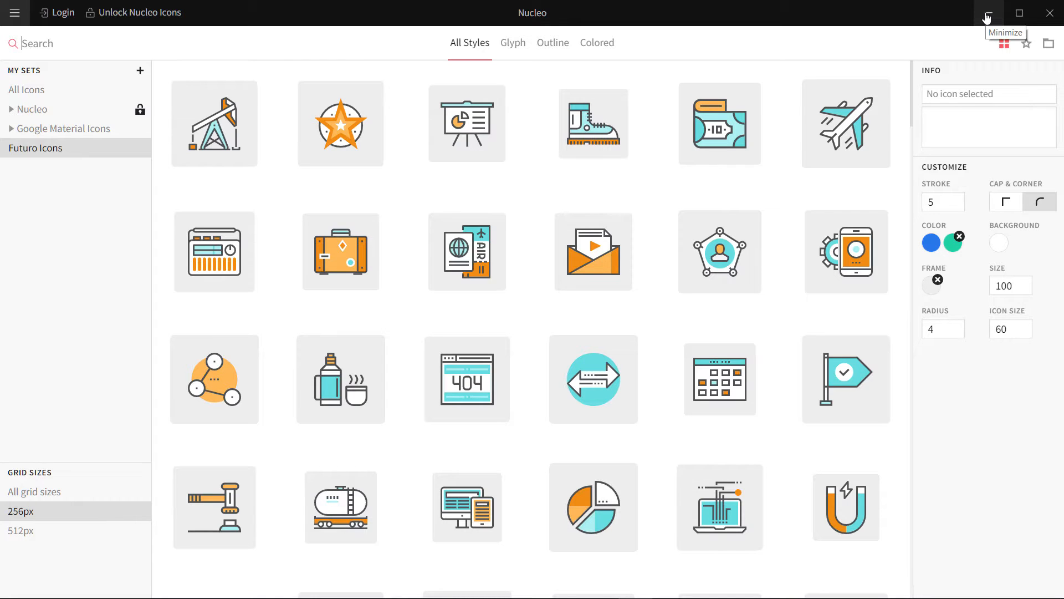